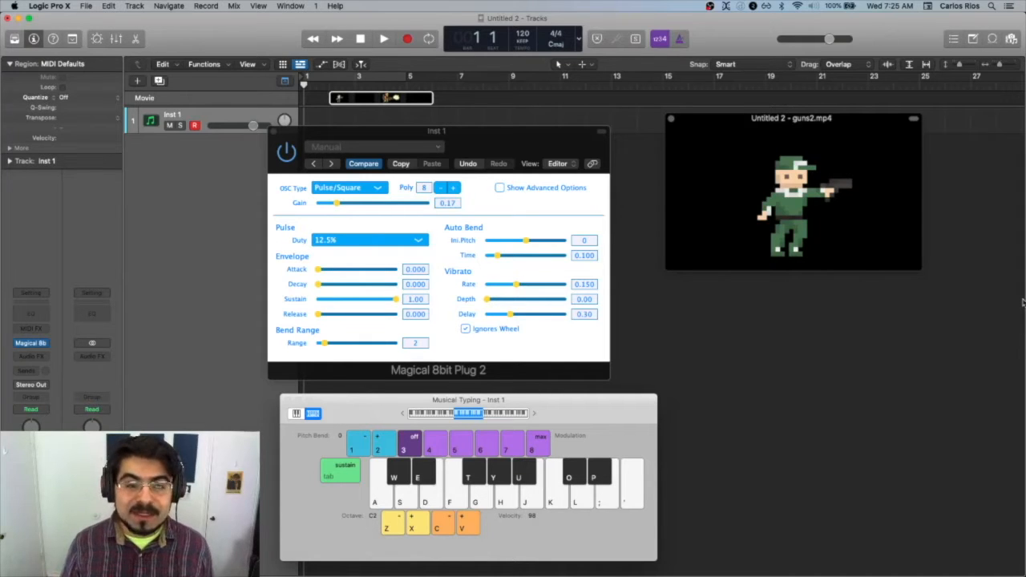
Step: Preview the video, then set the 8bit envelope Sustain to 0, Decay about 0.17 and Release 0.001
click(384, 38)
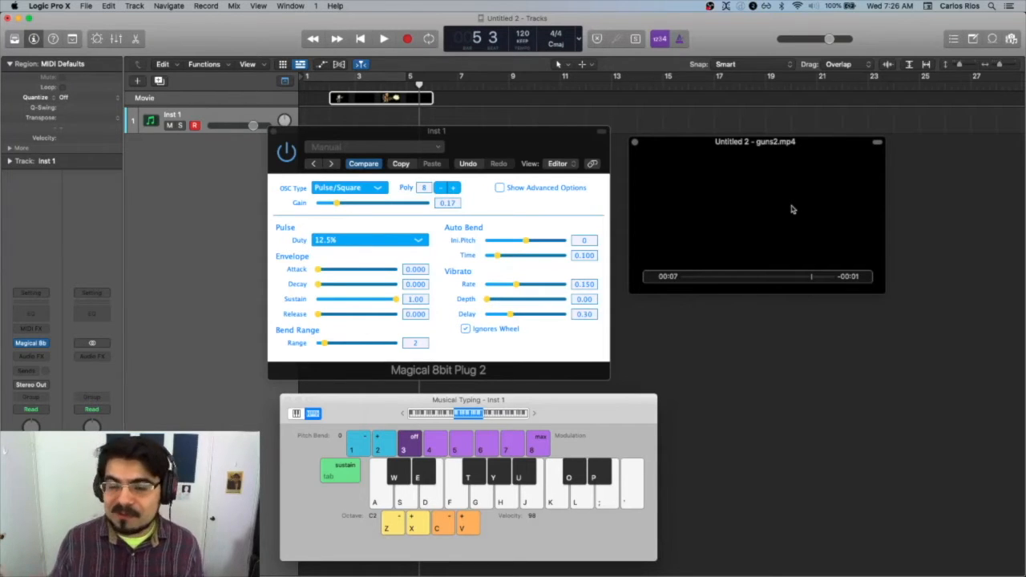
mouse_move(673, 168)
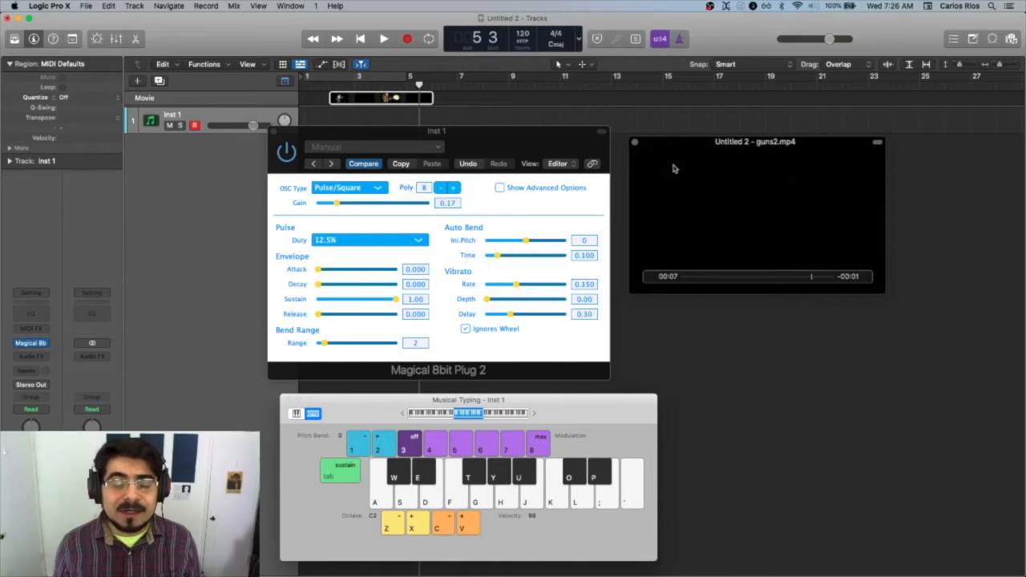
mouse_move(686, 178)
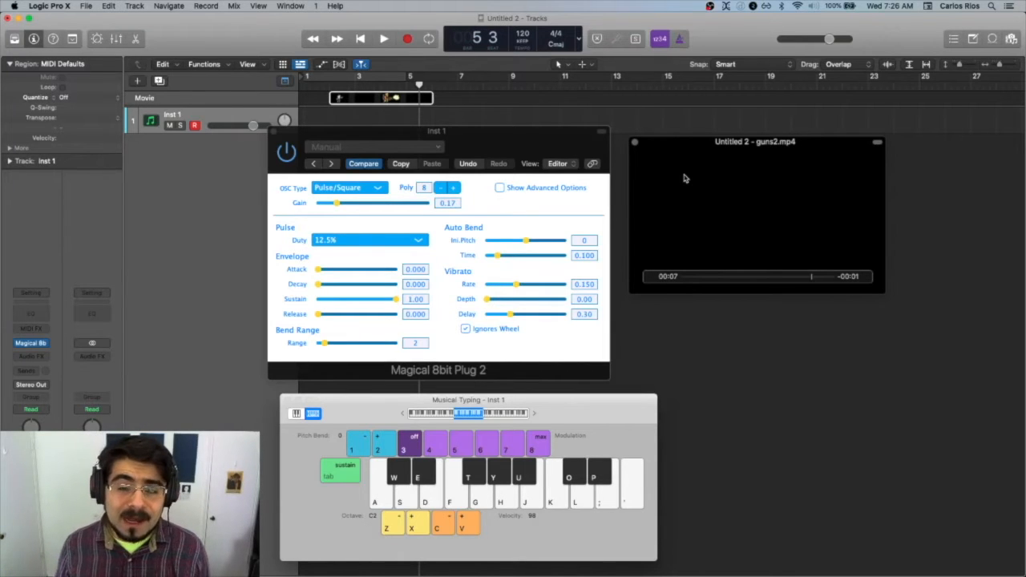
mouse_move(859, 253)
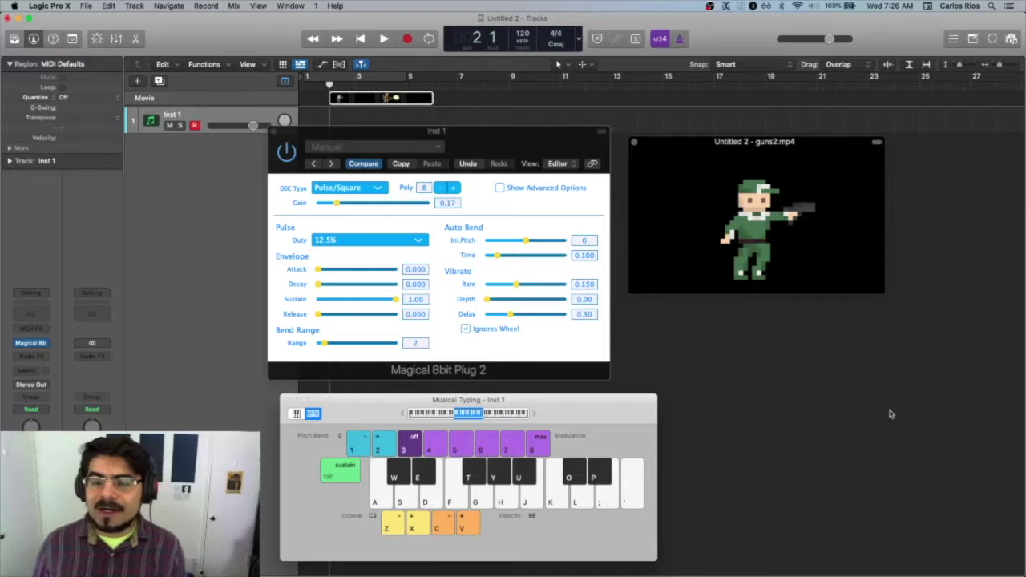
mouse_move(537, 107)
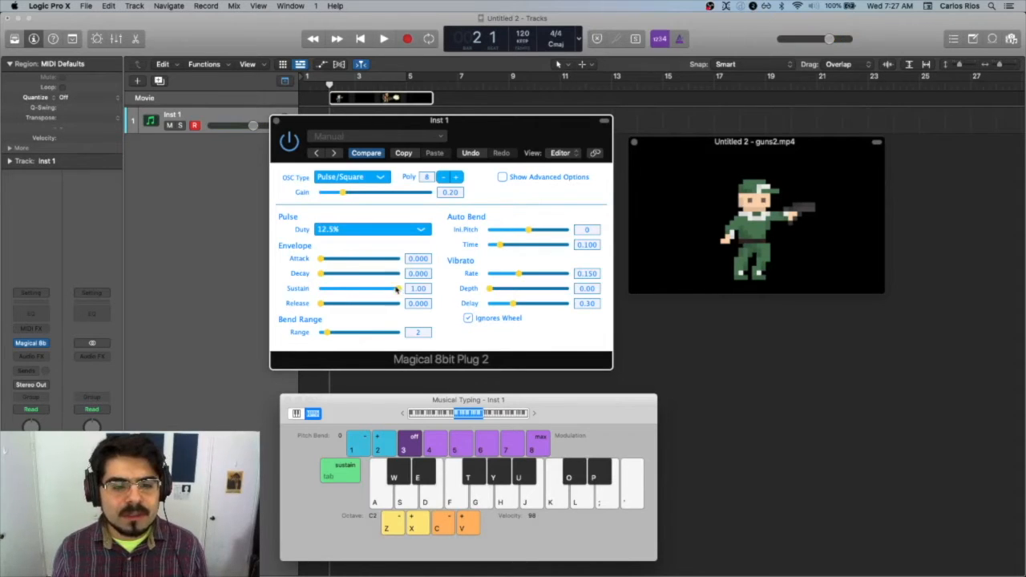
drag(398, 289, 321, 289)
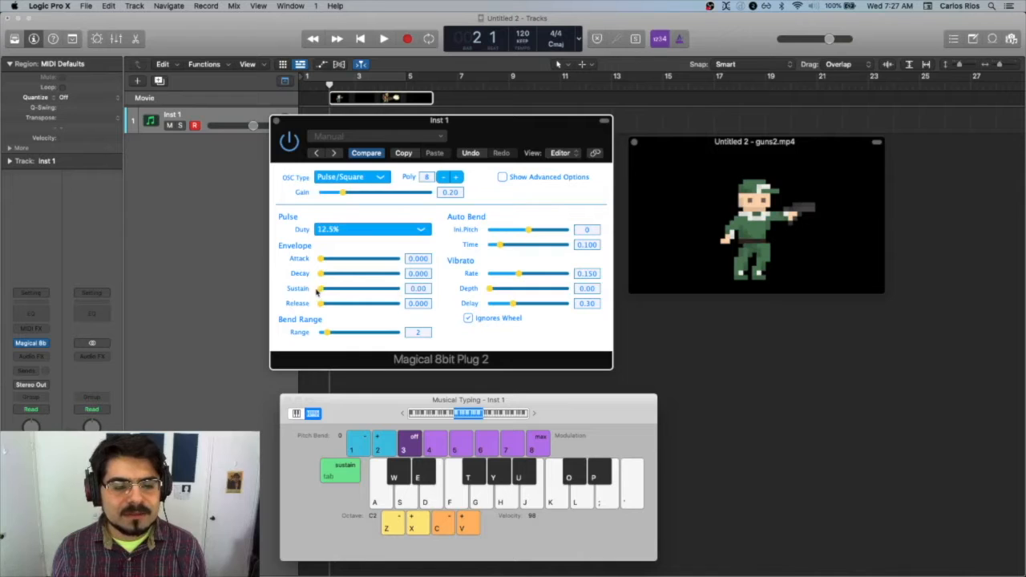
drag(322, 303, 324, 303)
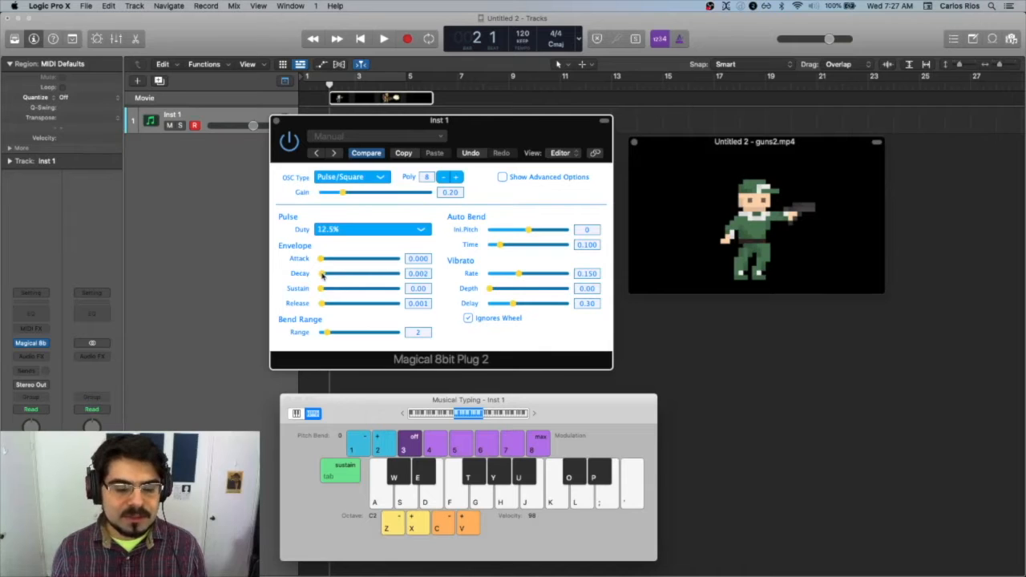
drag(322, 272, 361, 272)
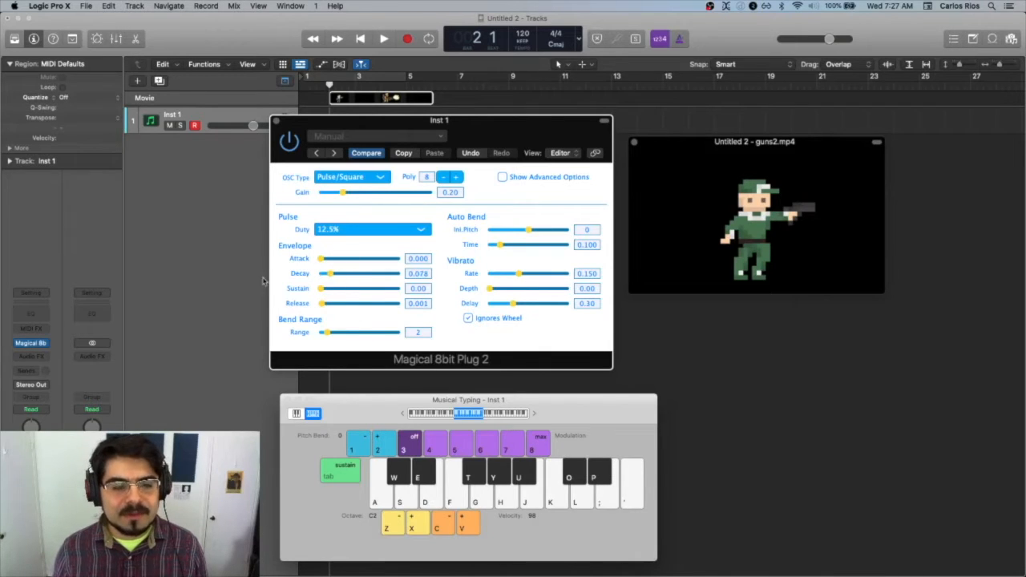
mouse_move(340, 266)
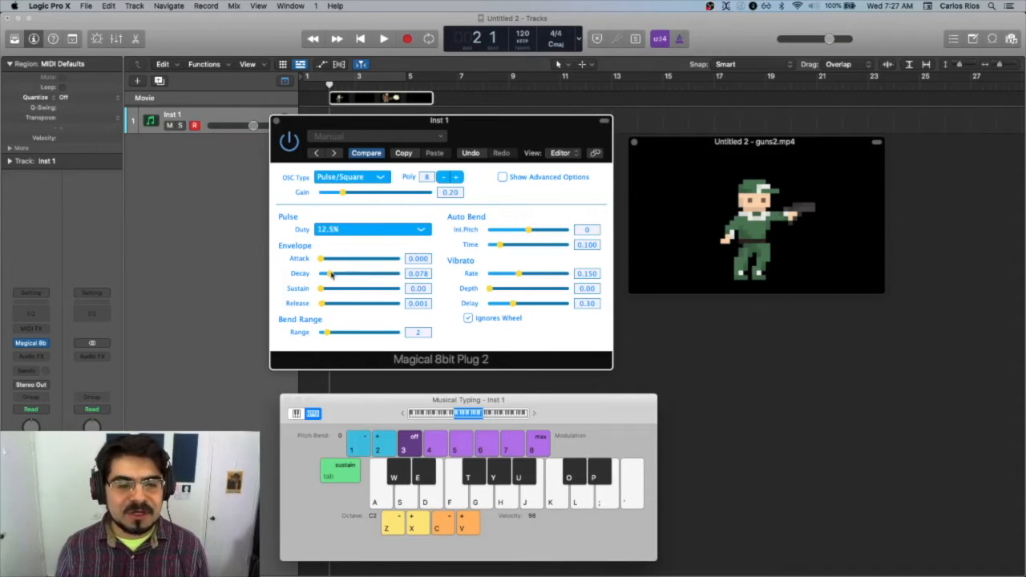
drag(328, 273, 336, 272)
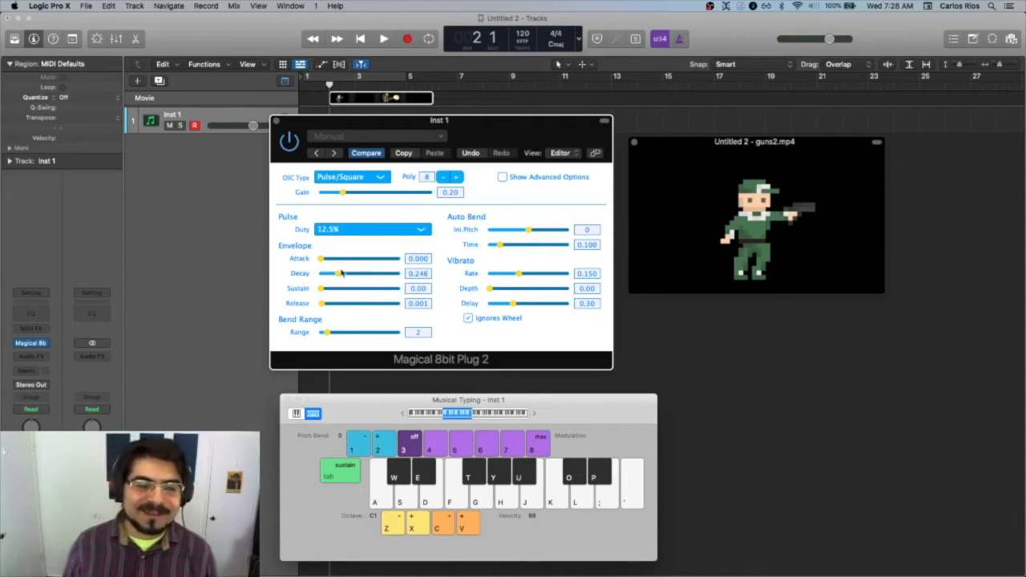
drag(345, 272, 337, 273)
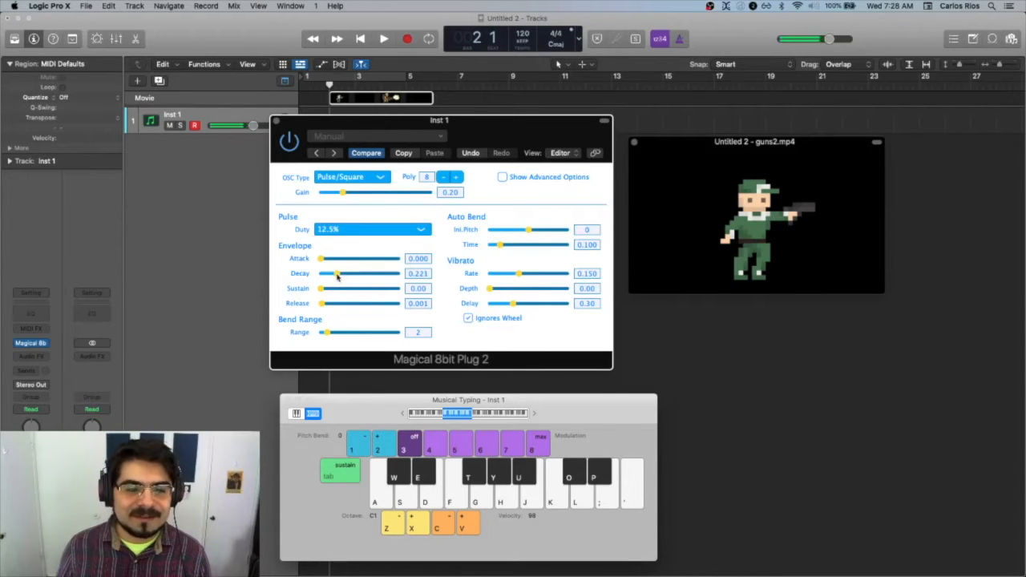
drag(337, 272, 328, 272)
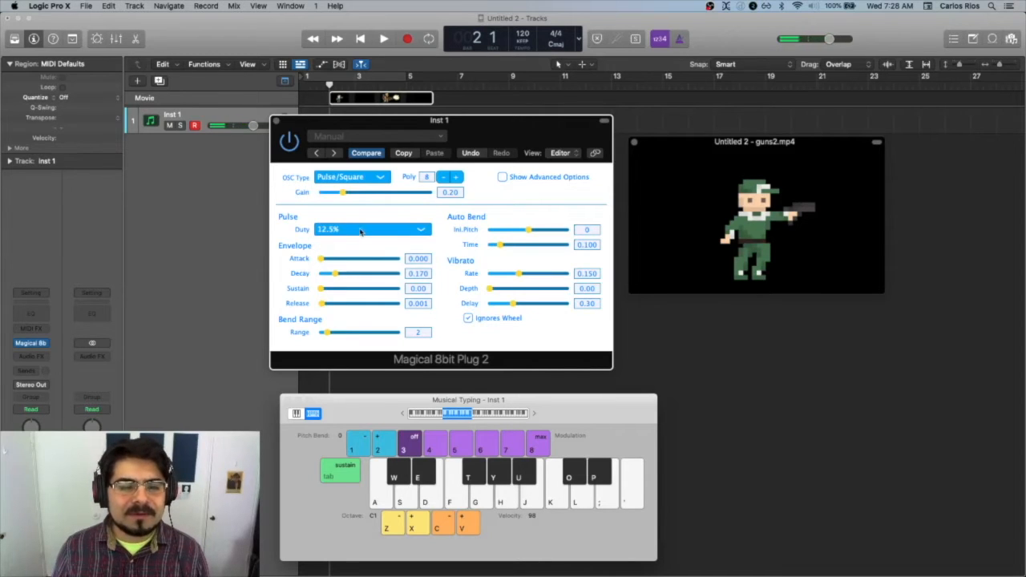
Step: Set OSC Type to Noise with the 1bit Short Cycle noise type, then nudge the decay
click(351, 177)
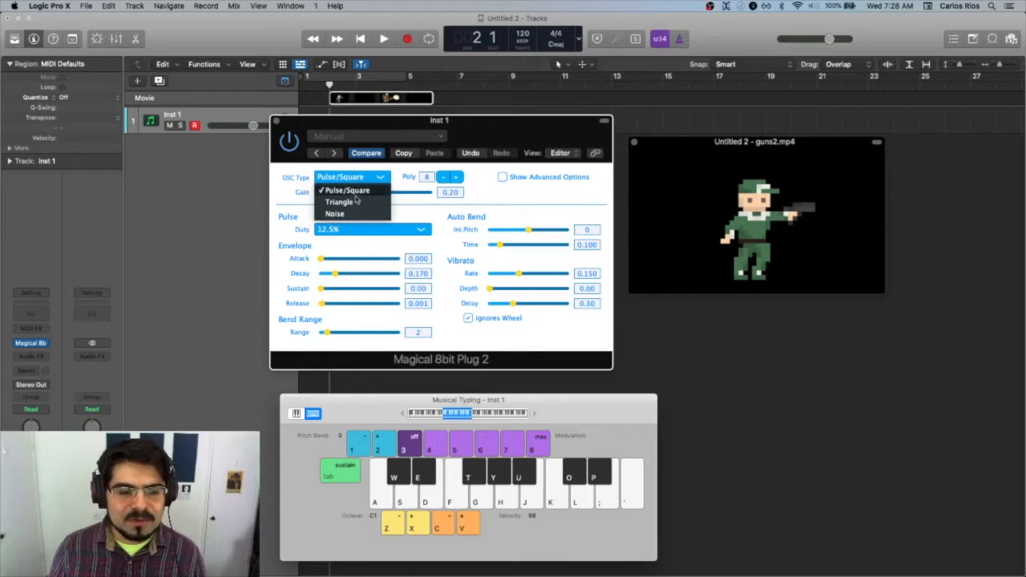
click(333, 215)
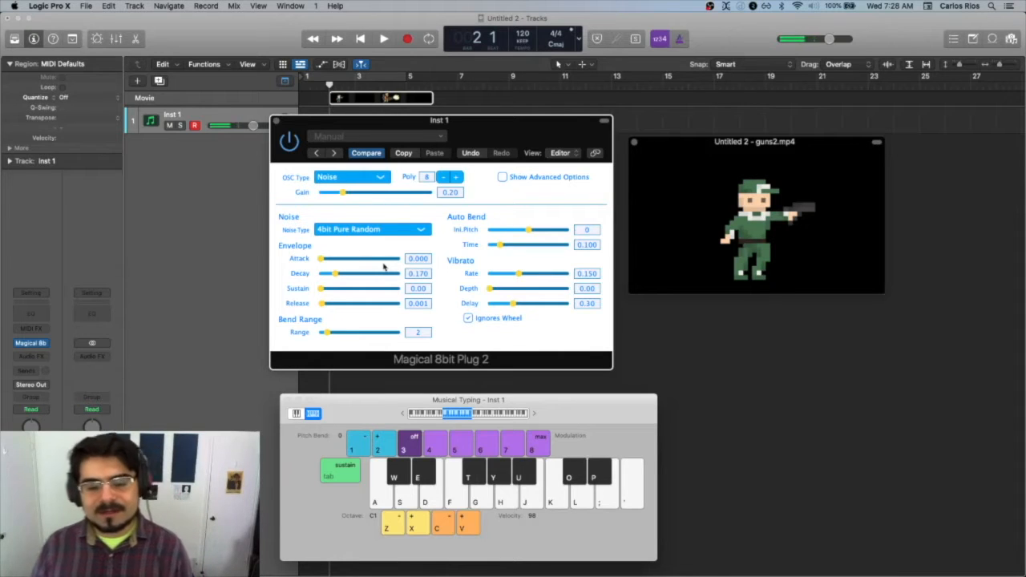
mouse_move(334, 276)
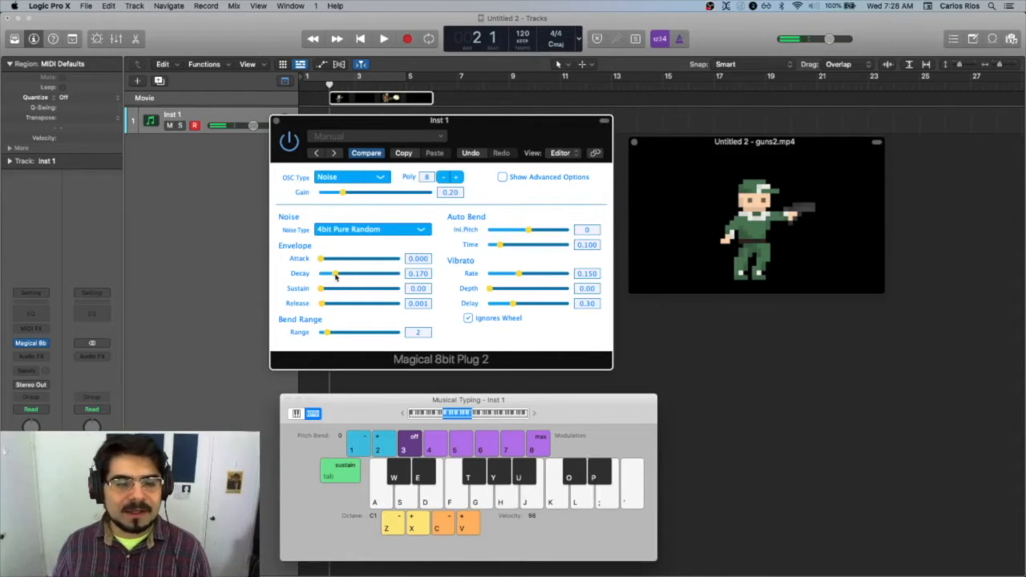
click(372, 229)
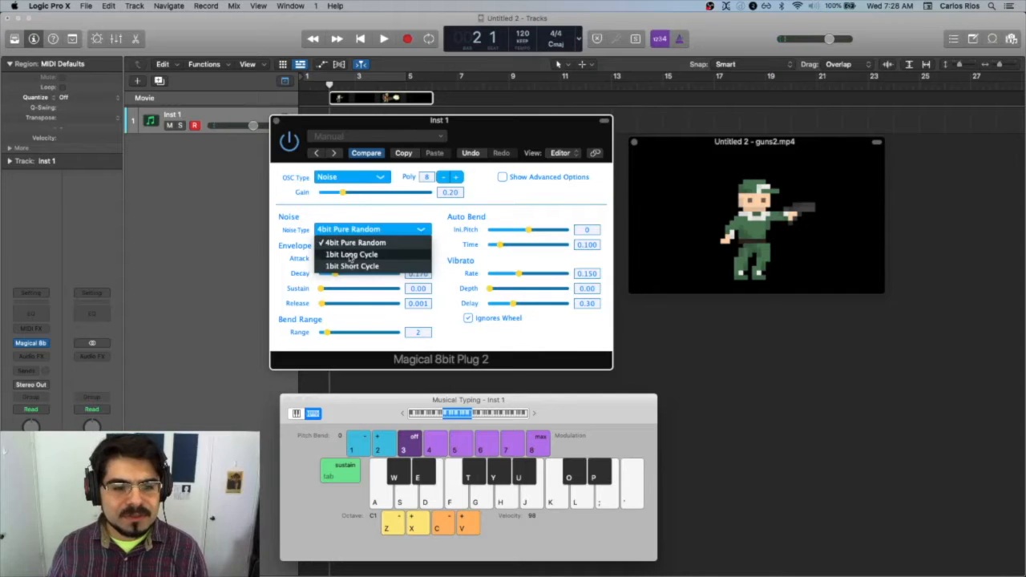
click(352, 266)
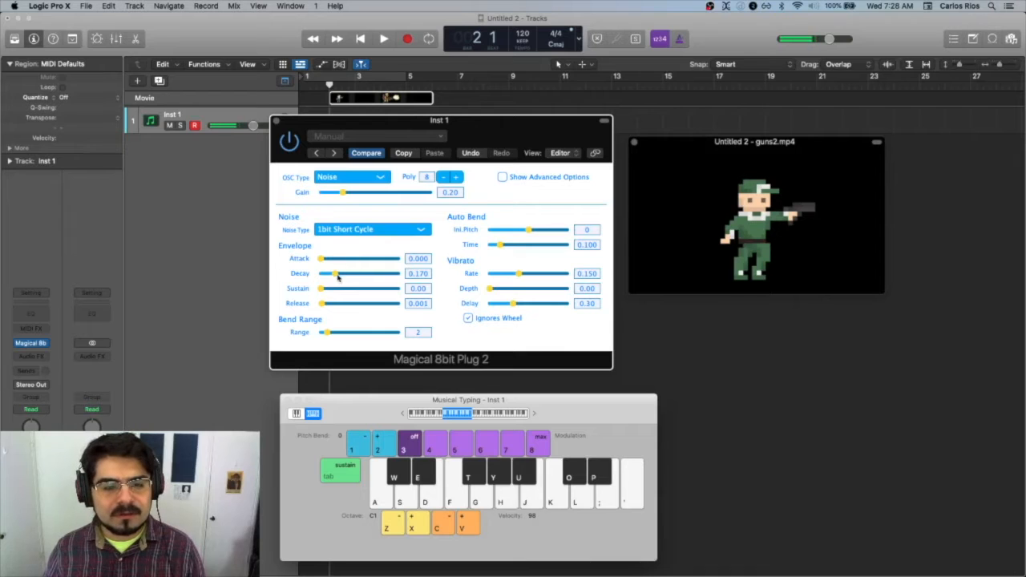
drag(335, 273, 331, 272)
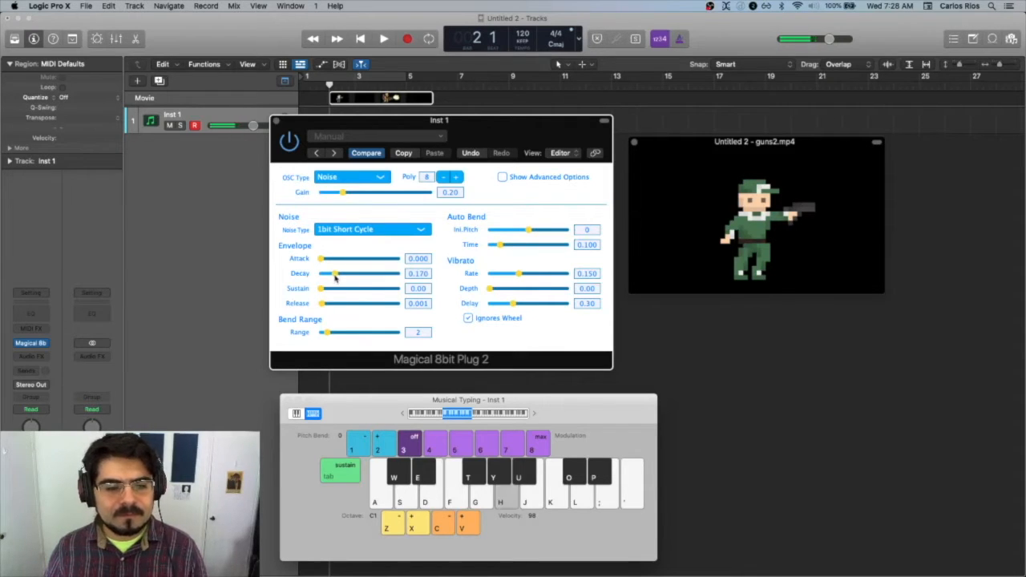
drag(322, 303, 327, 303)
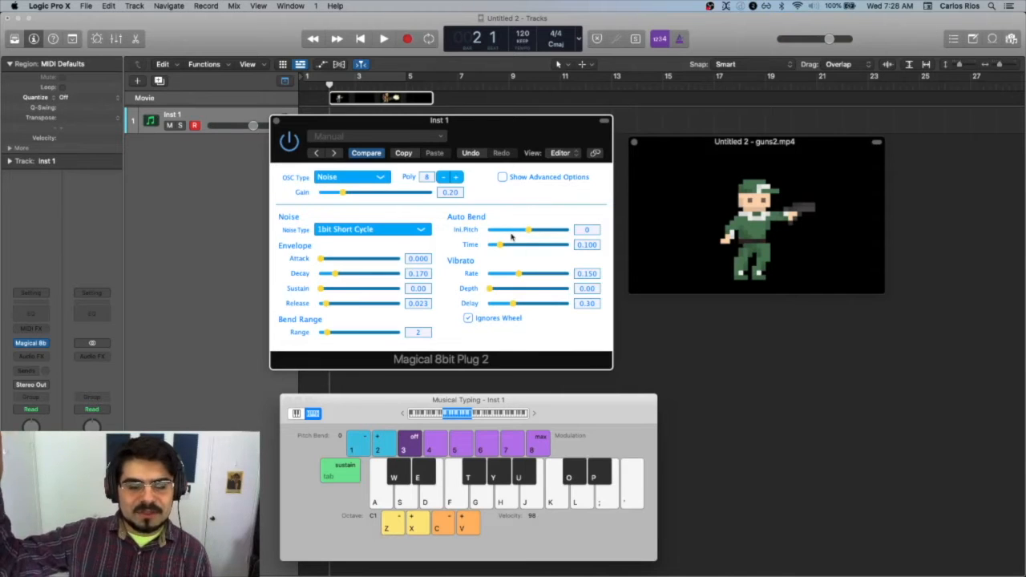
Step: Start Auto Bend at 10, raise output gain and re-trim sustain to 0 with a short decay
drag(527, 231, 544, 231)
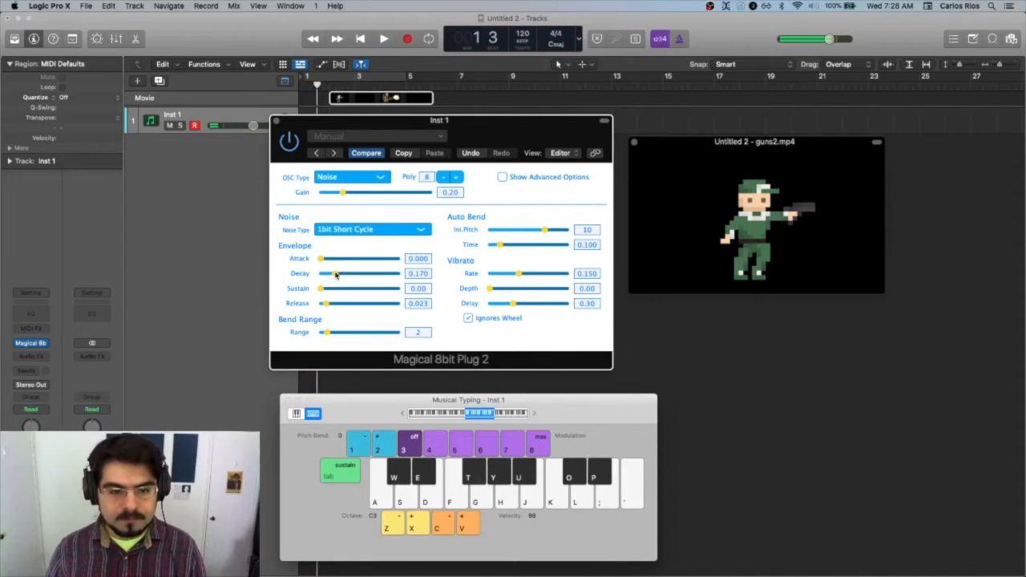
drag(323, 289, 350, 289)
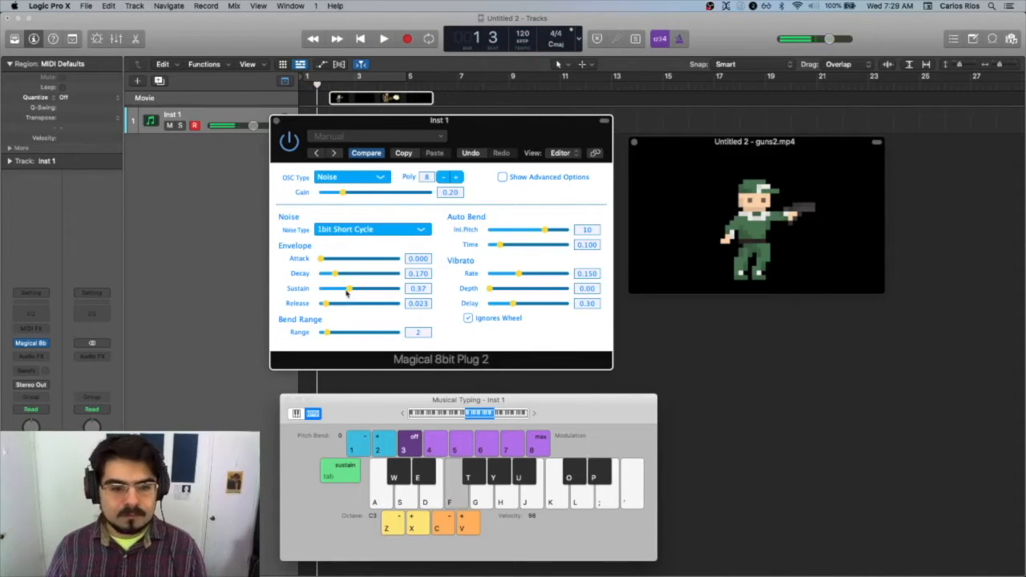
drag(350, 289, 324, 288)
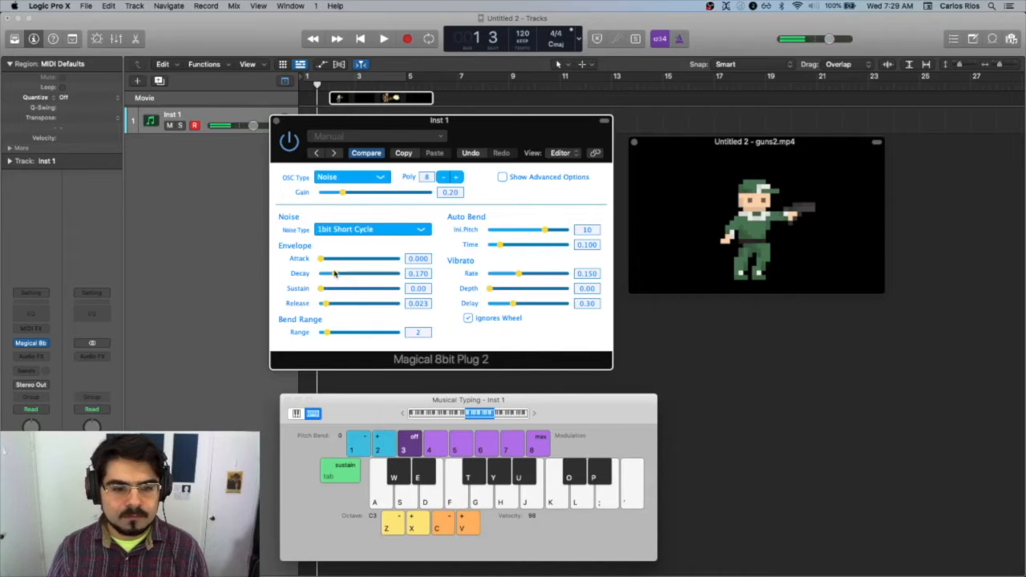
drag(335, 272, 328, 272)
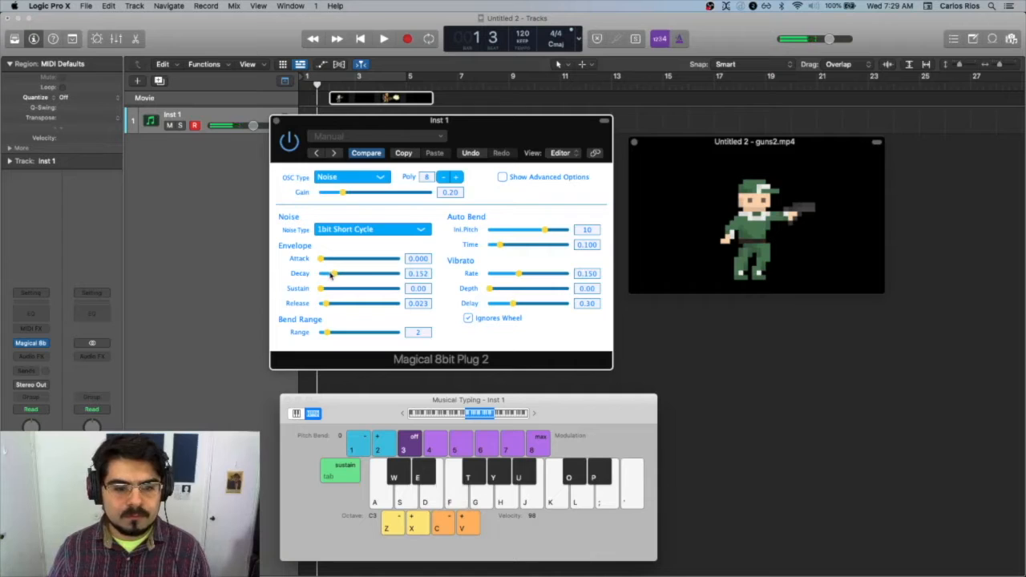
drag(342, 193, 356, 192)
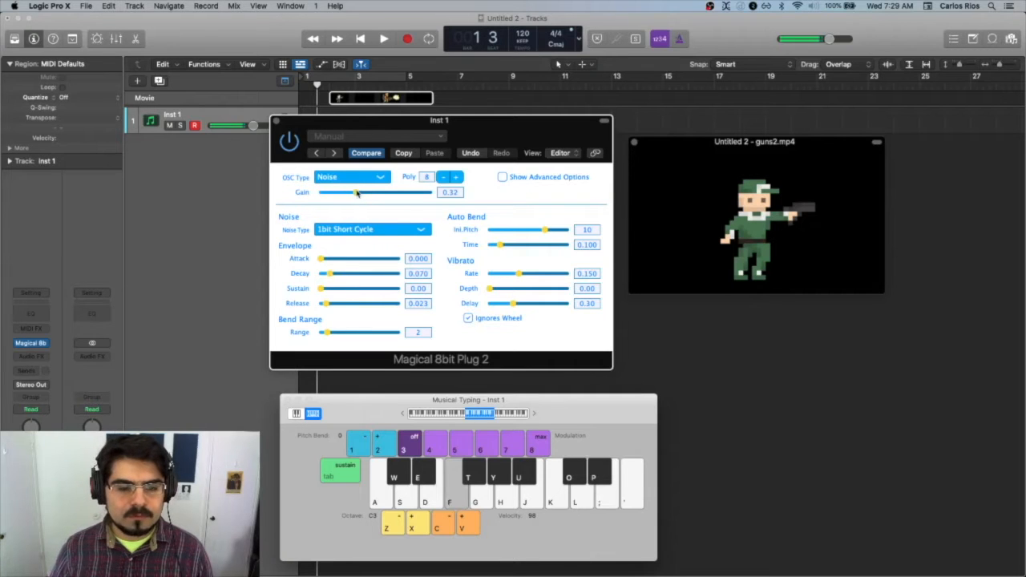
drag(324, 272, 330, 272)
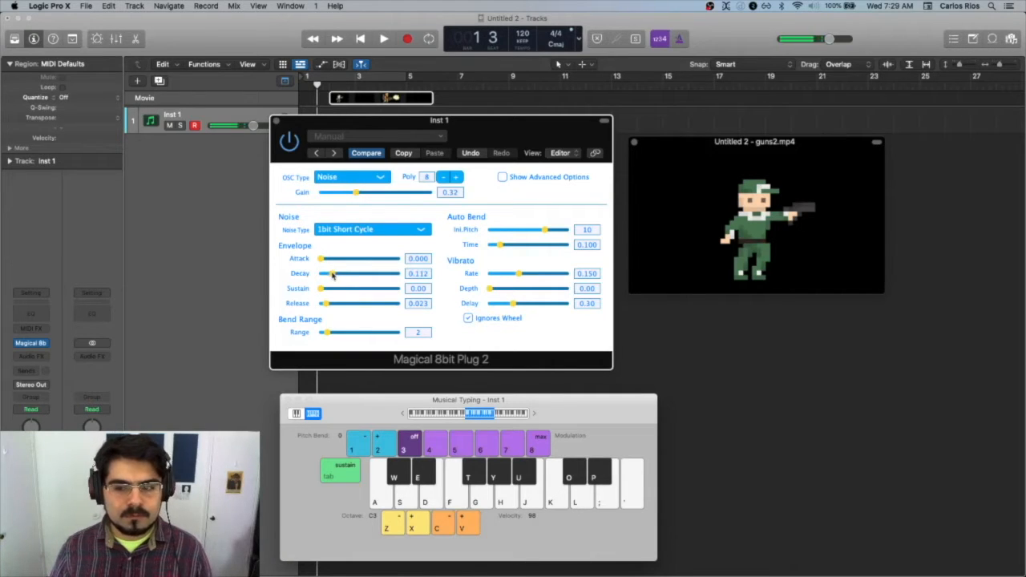
drag(327, 272, 336, 272)
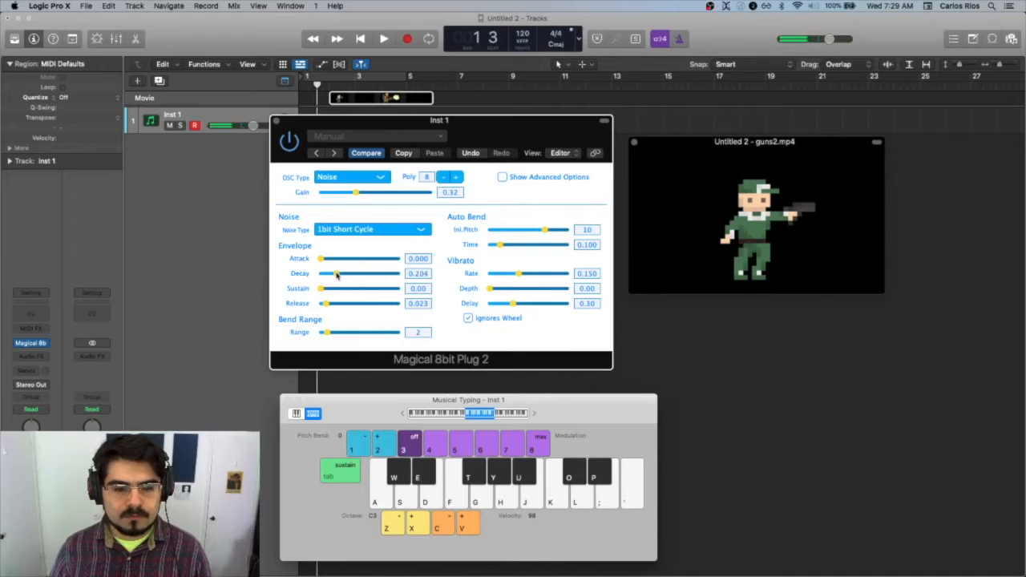
drag(343, 273, 333, 273)
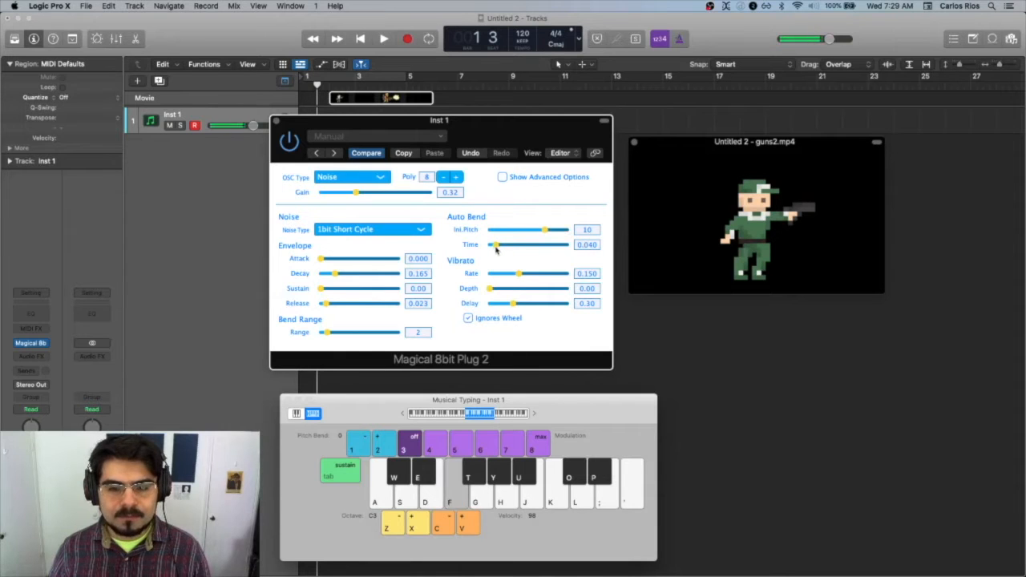
Step: Raise Auto Bend Ini.Pitch to 24 and set the bend Time to about 0.13
drag(497, 244, 529, 243)
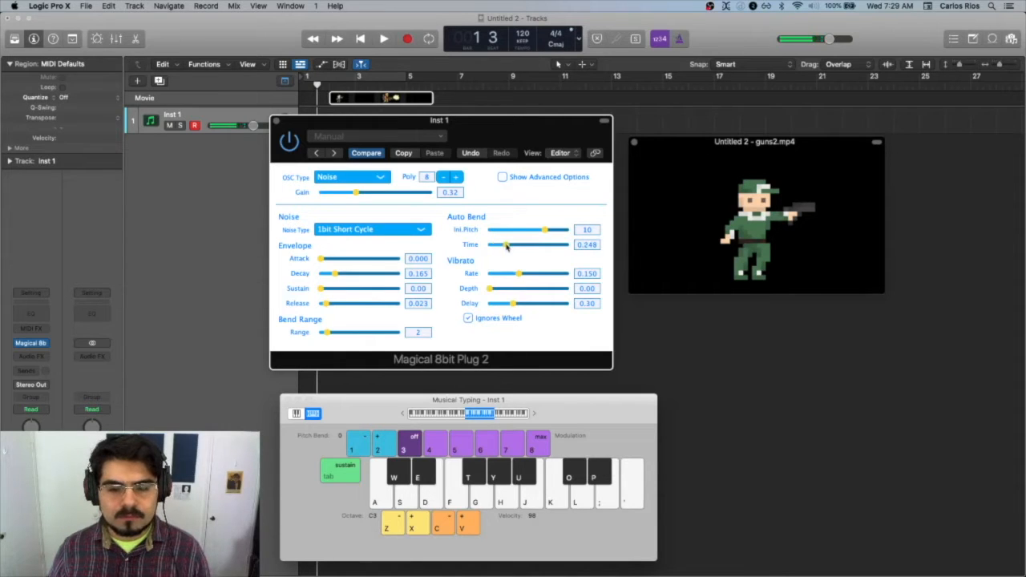
drag(506, 244, 496, 244)
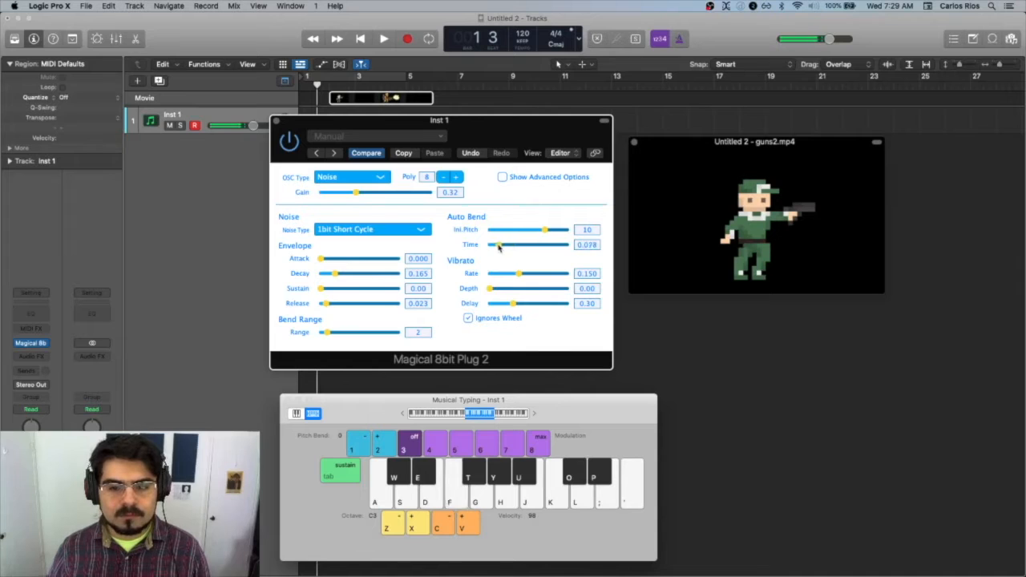
drag(545, 231, 585, 231)
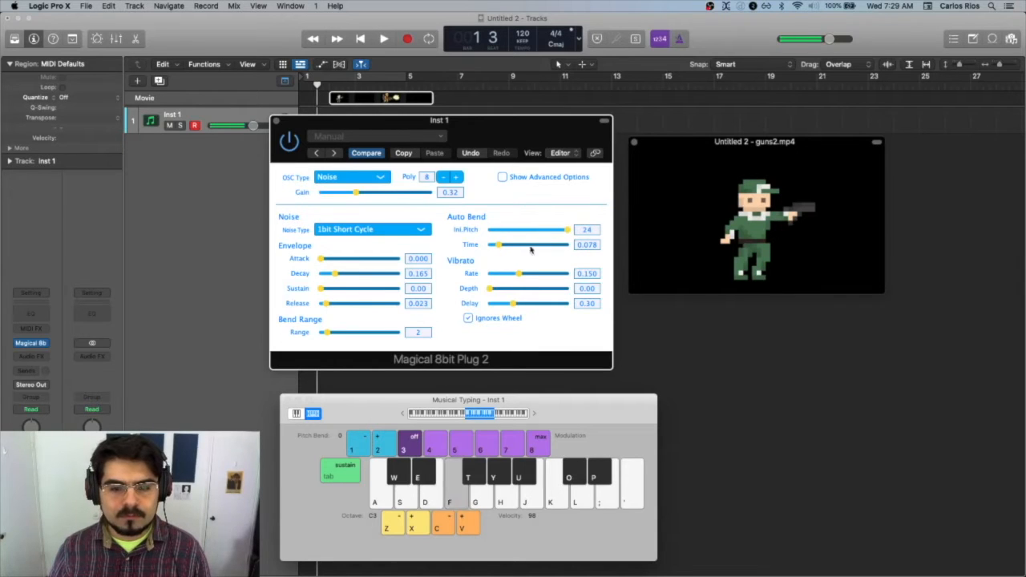
drag(500, 244, 495, 244)
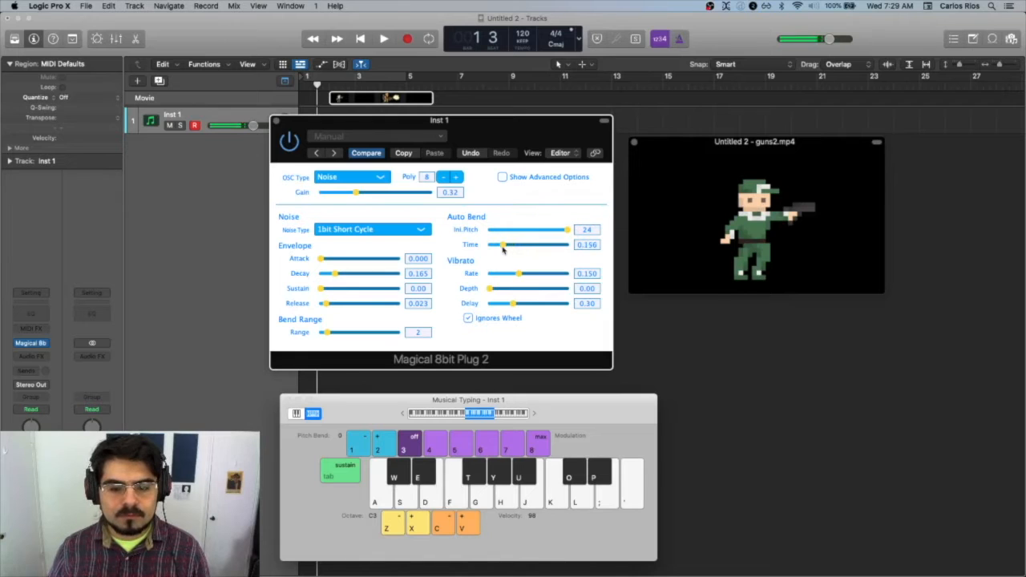
drag(504, 243, 498, 244)
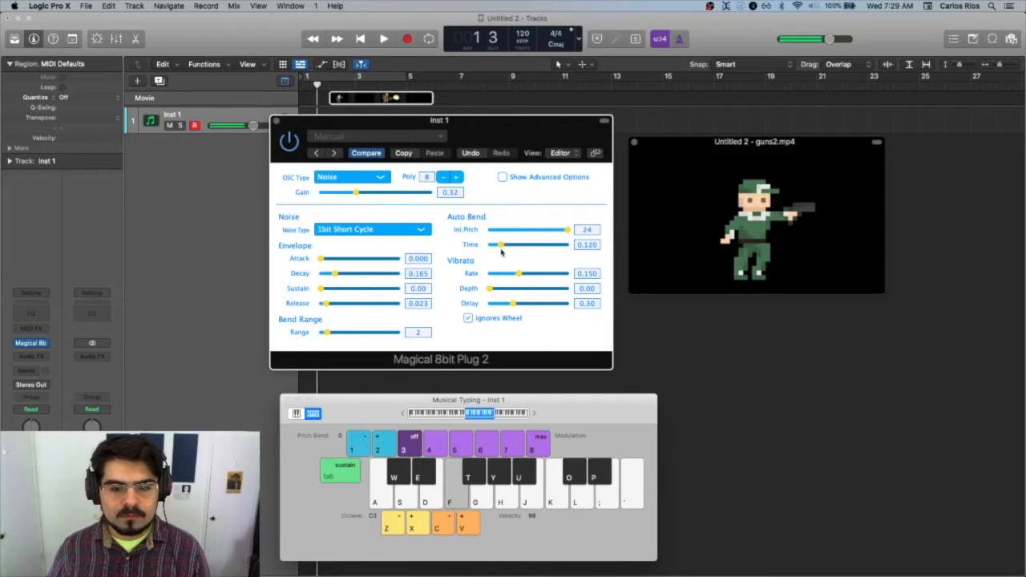
drag(507, 244, 500, 243)
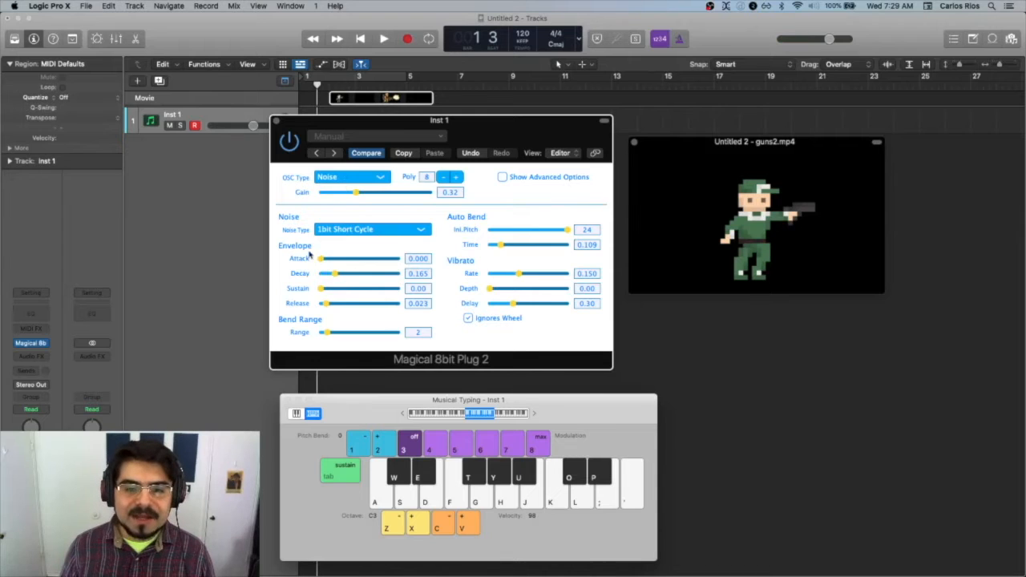
mouse_move(538, 235)
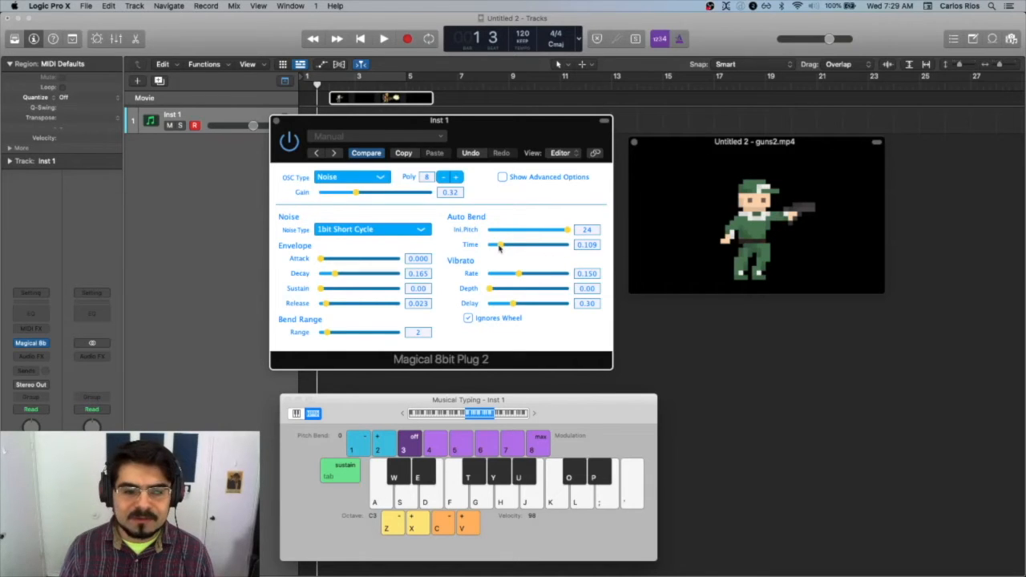
Step: Try longer values, then settle Decay near 0.133 and Auto Bend Time near 0.137
drag(333, 273, 385, 273)
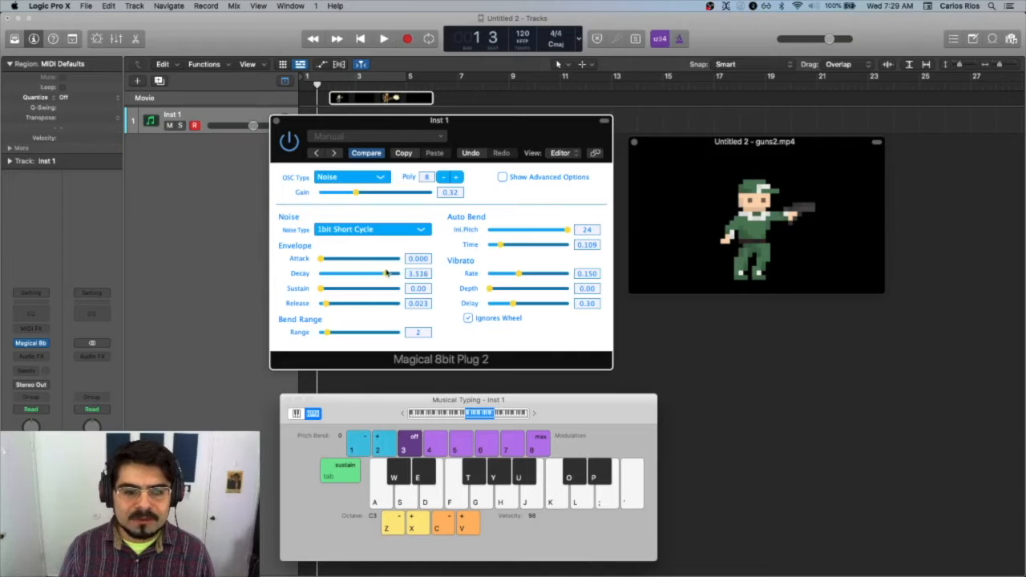
drag(499, 244, 553, 244)
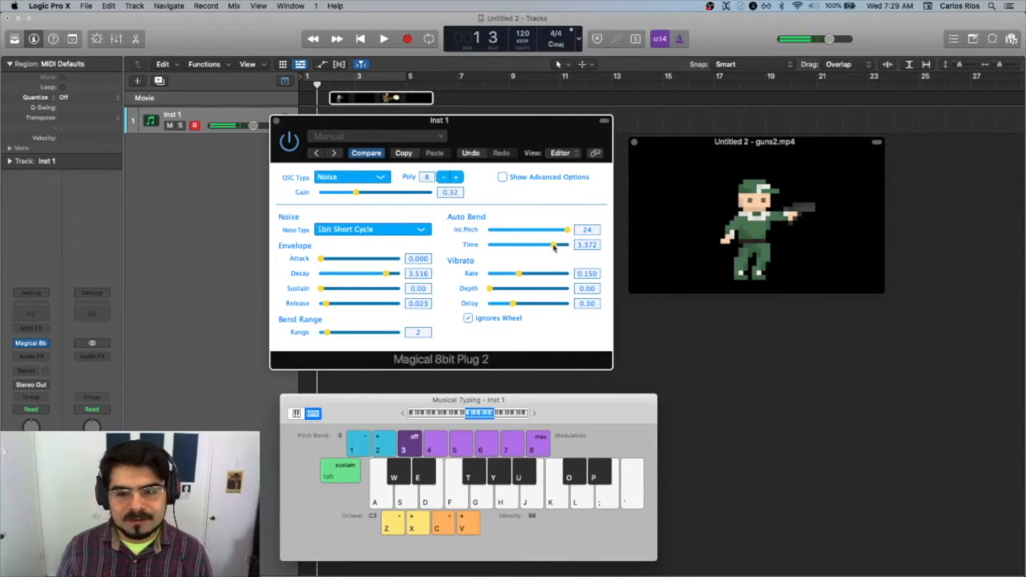
drag(552, 243, 542, 244)
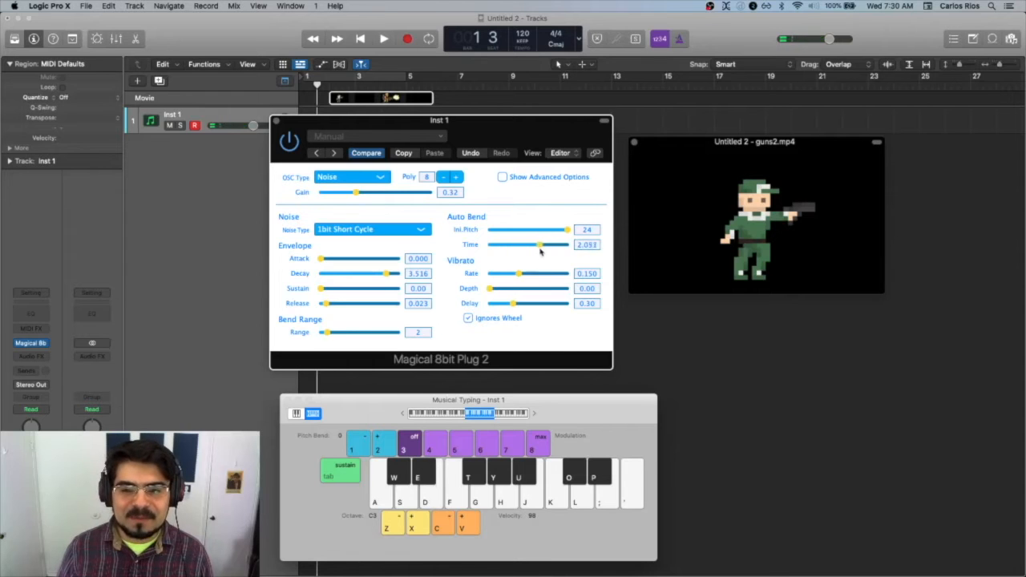
drag(537, 244, 553, 243)
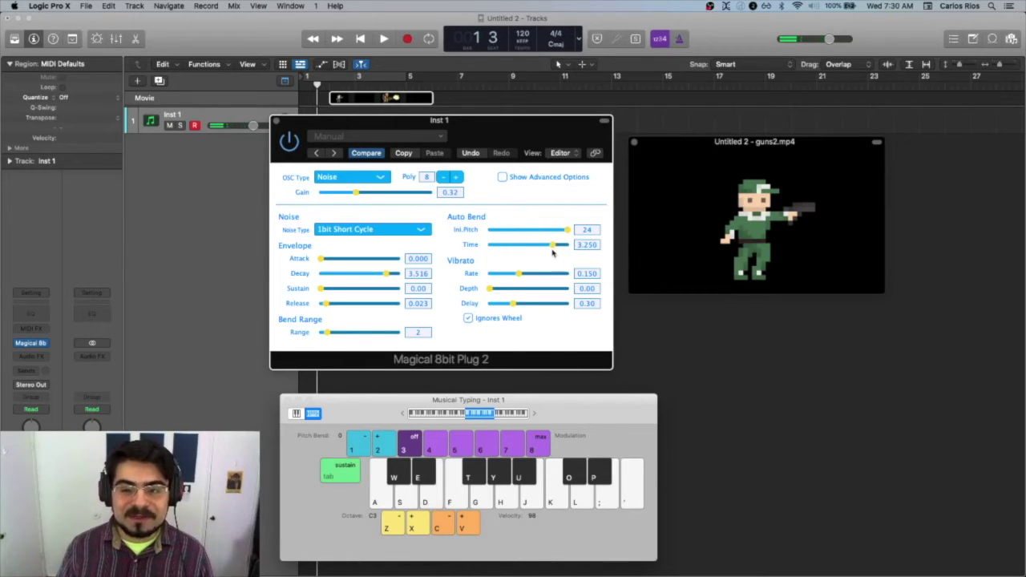
drag(551, 244, 498, 243)
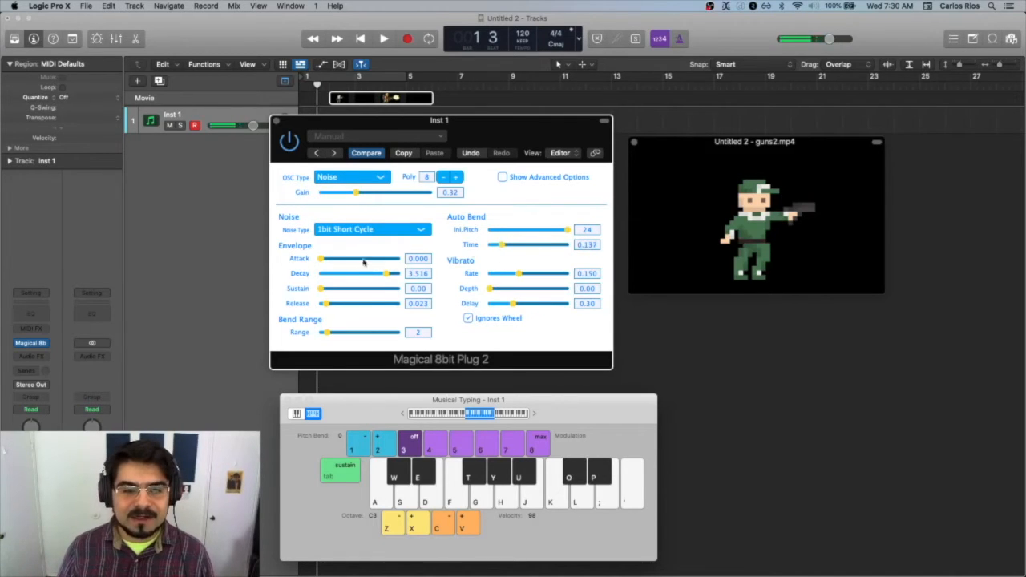
drag(393, 273, 367, 273)
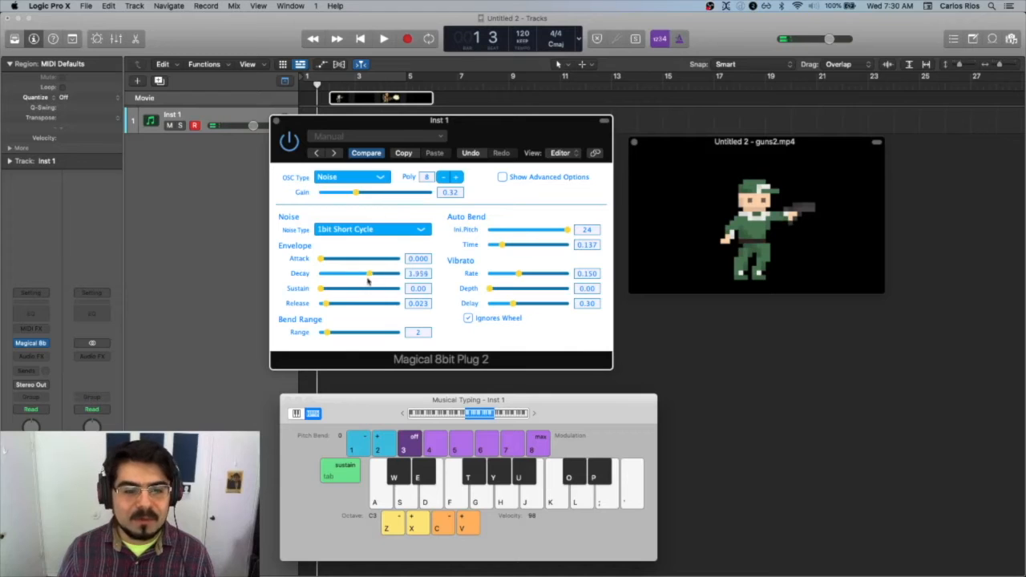
drag(369, 273, 337, 273)
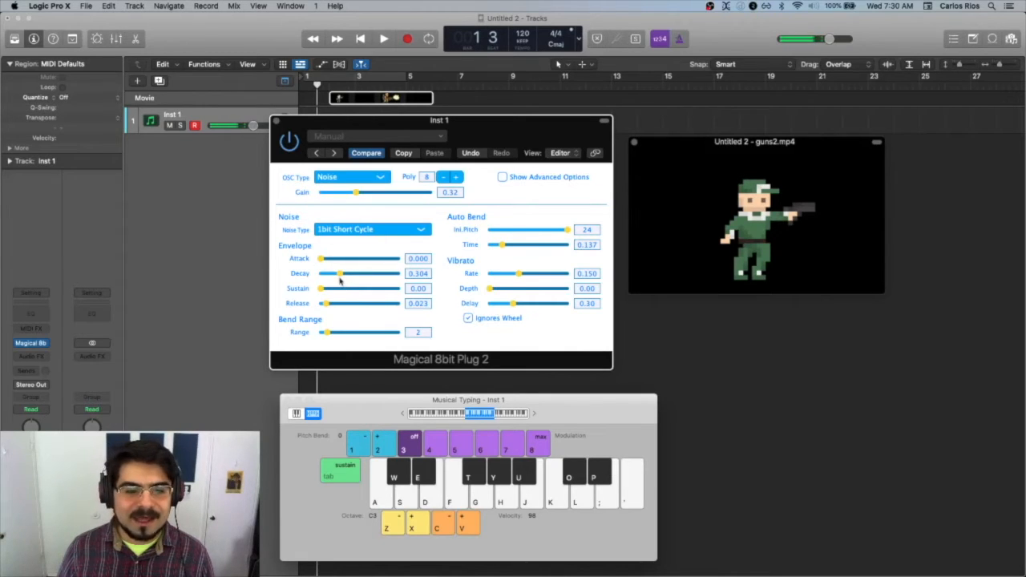
drag(340, 273, 330, 273)
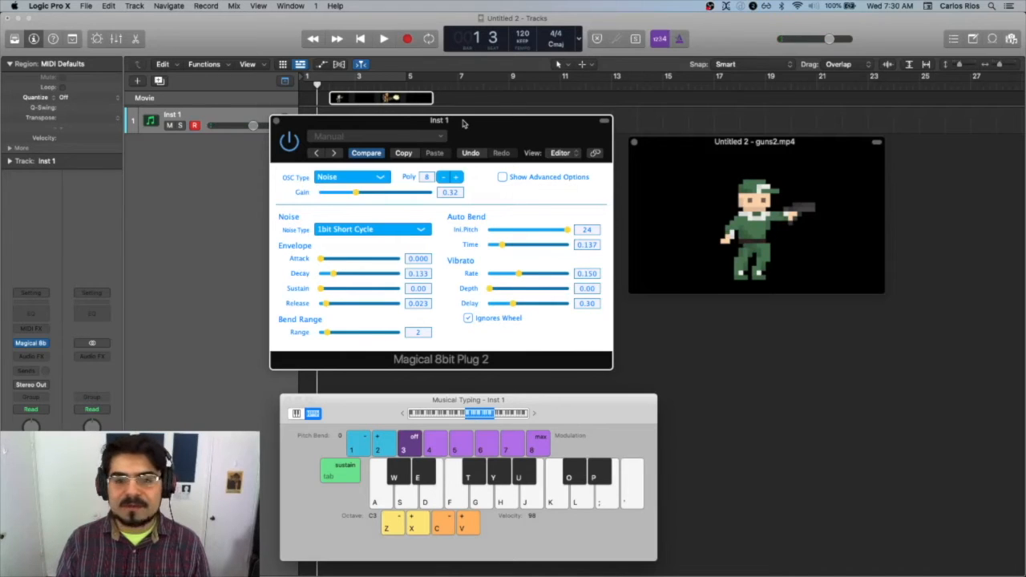
Step: Record a MIDI note region at bar 2 and play it back to check sync with the animation
click(383, 38)
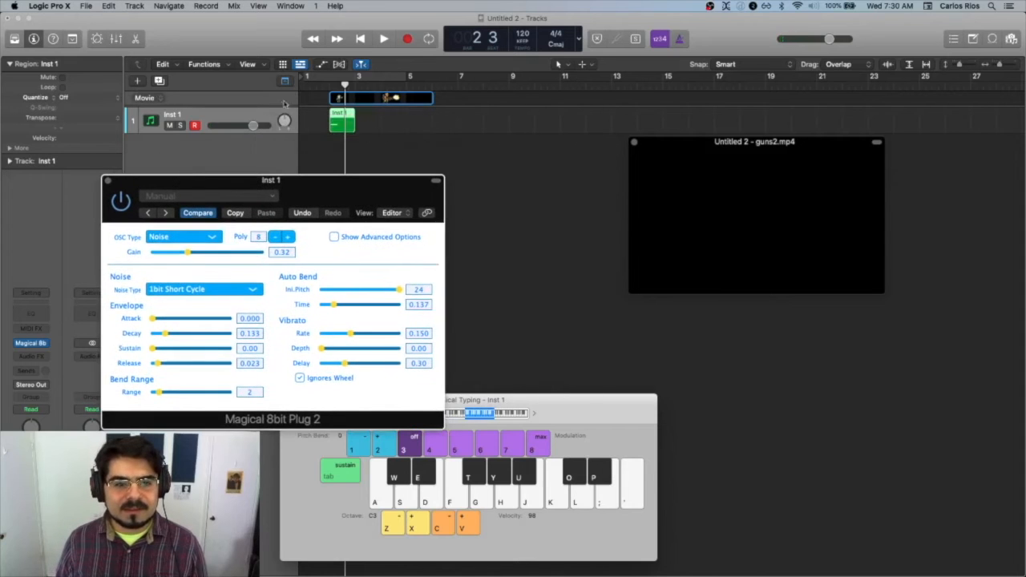
click(383, 38)
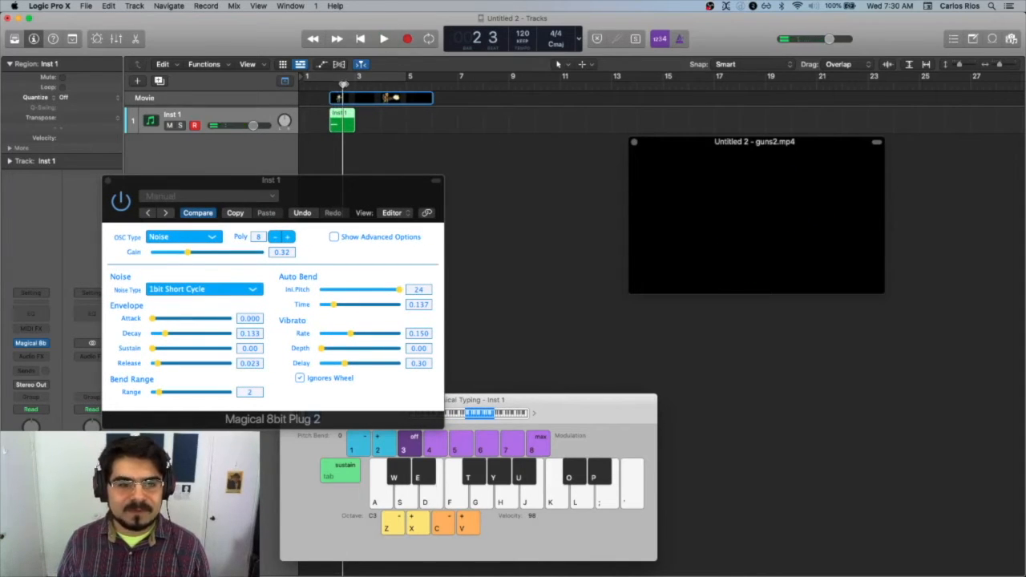
click(383, 38)
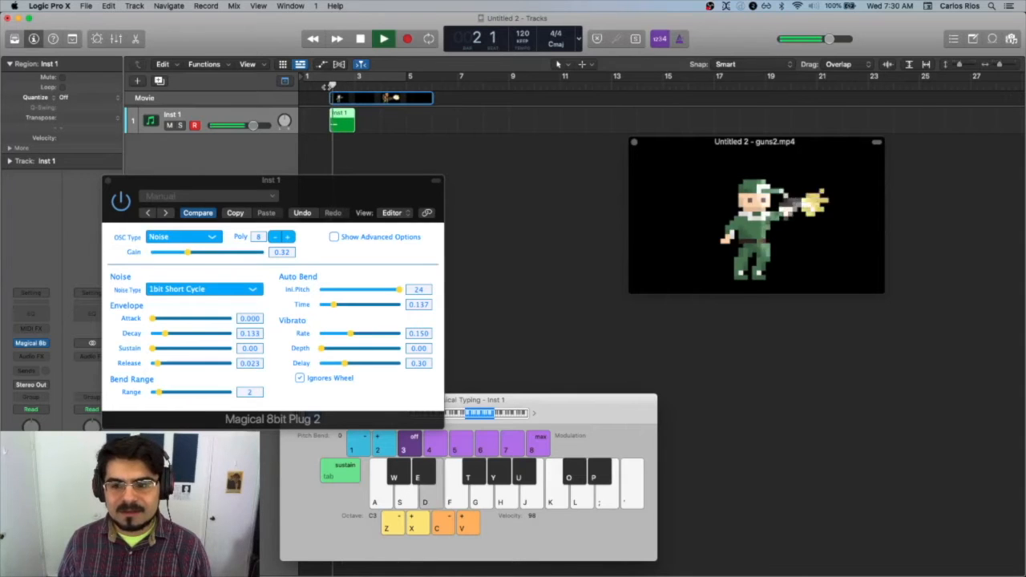
click(383, 38)
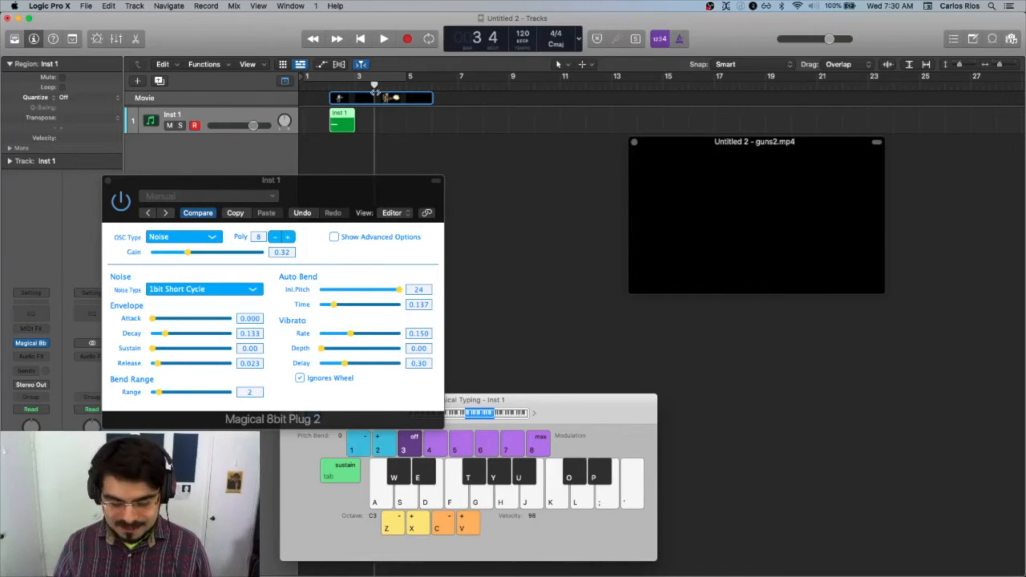
Step: Duplicate the track as Gun 2 and insert a Note Repeater in its MIDI FX slot
click(383, 39)
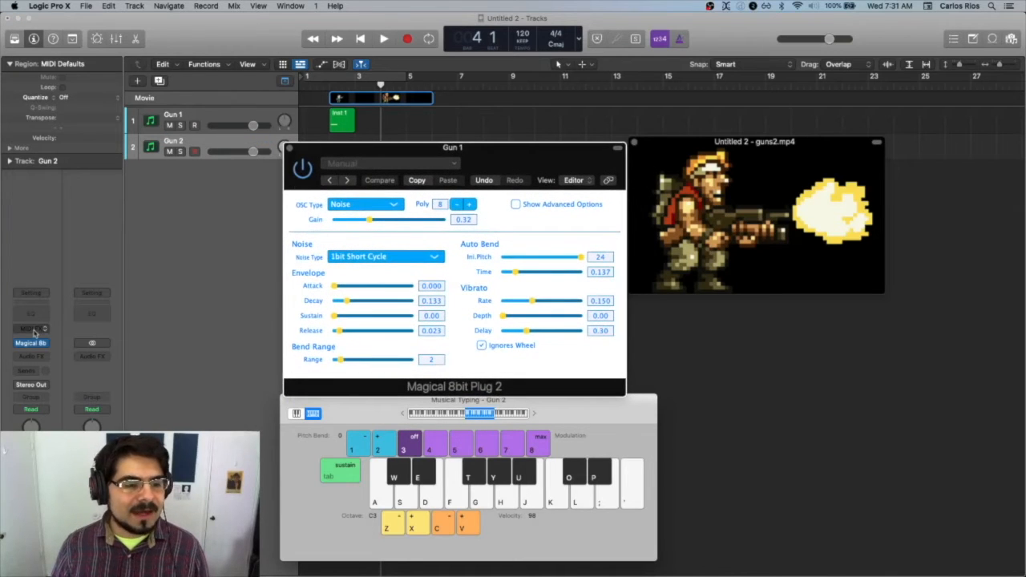
click(30, 329)
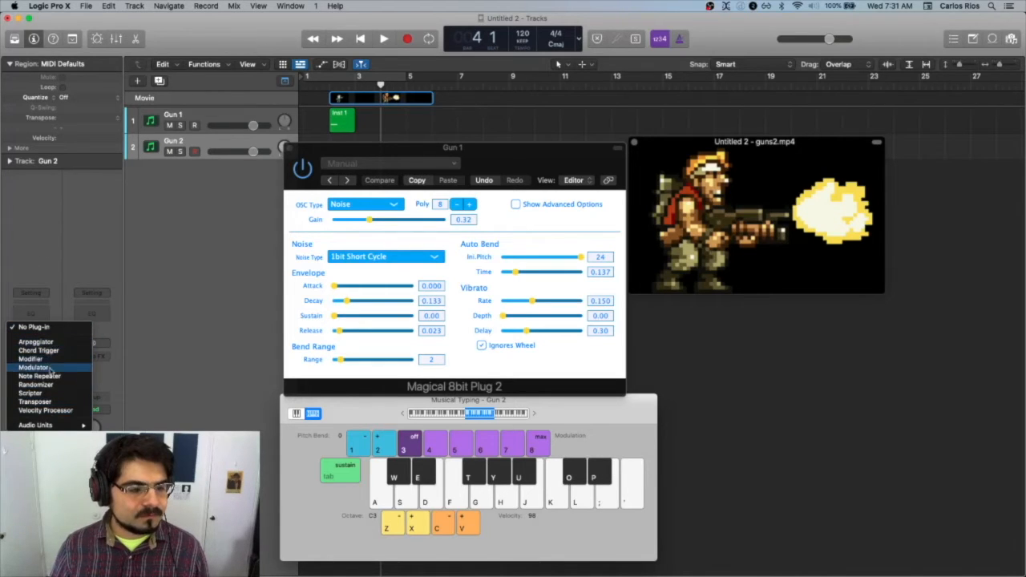
click(39, 375)
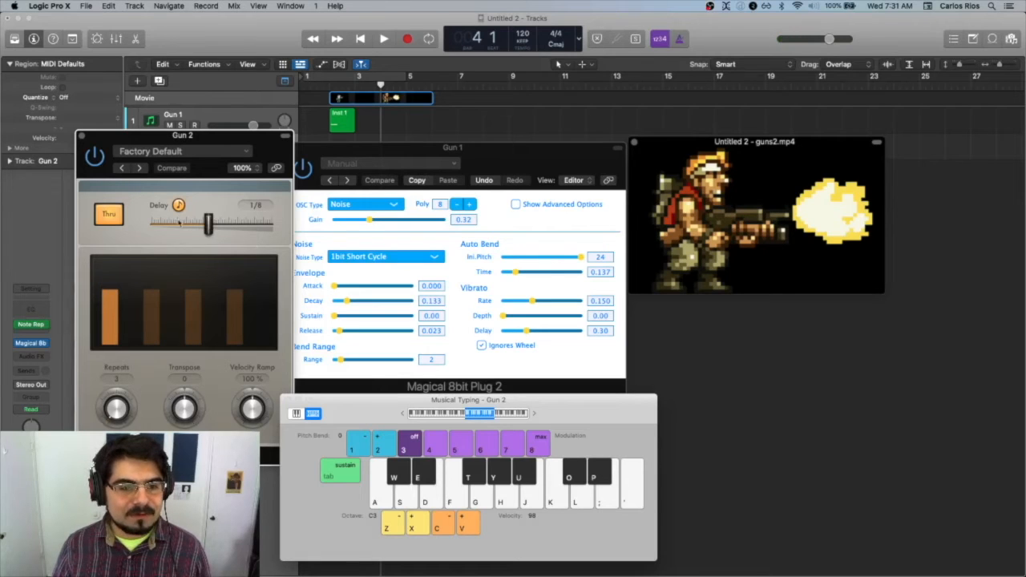
Step: Adjust the Note Repeater delay and audition the burst against the animation
drag(209, 223, 216, 222)
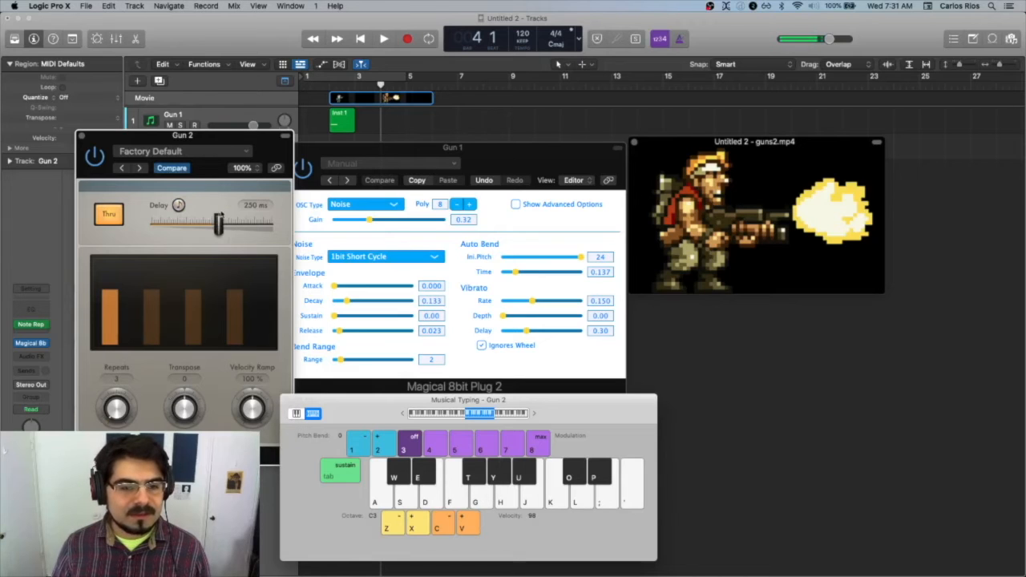
drag(217, 223, 195, 223)
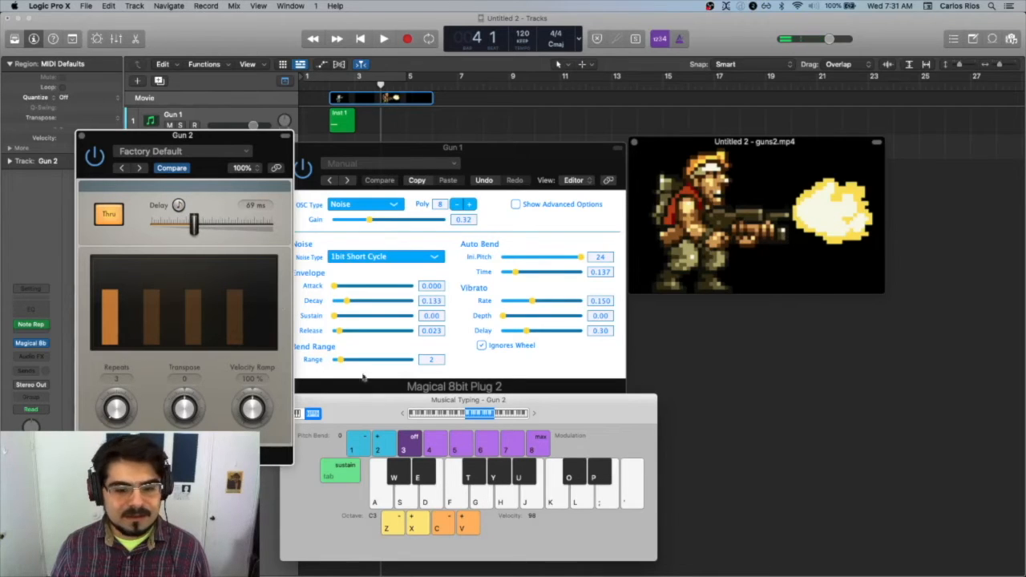
mouse_move(160, 285)
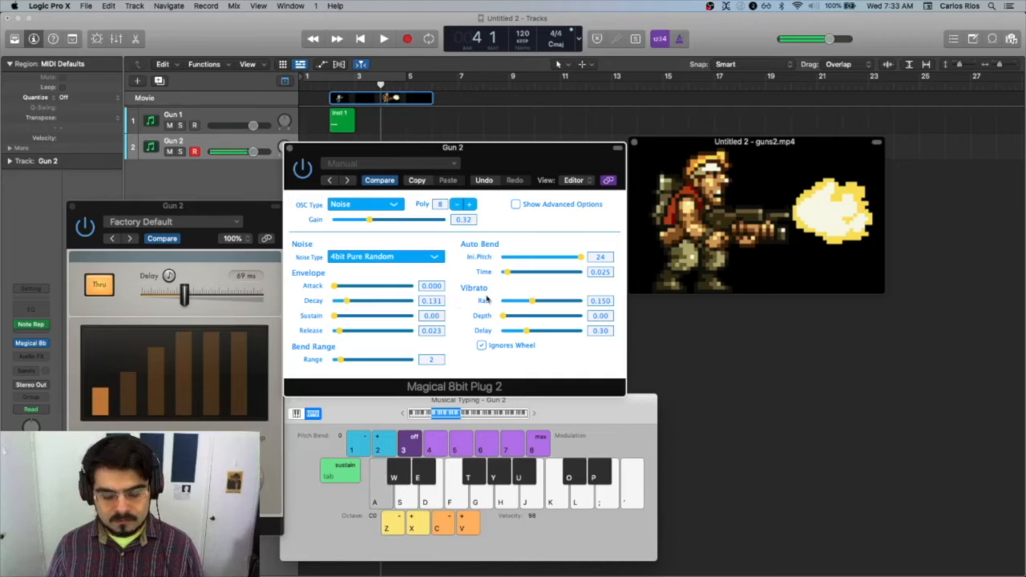
click(383, 39)
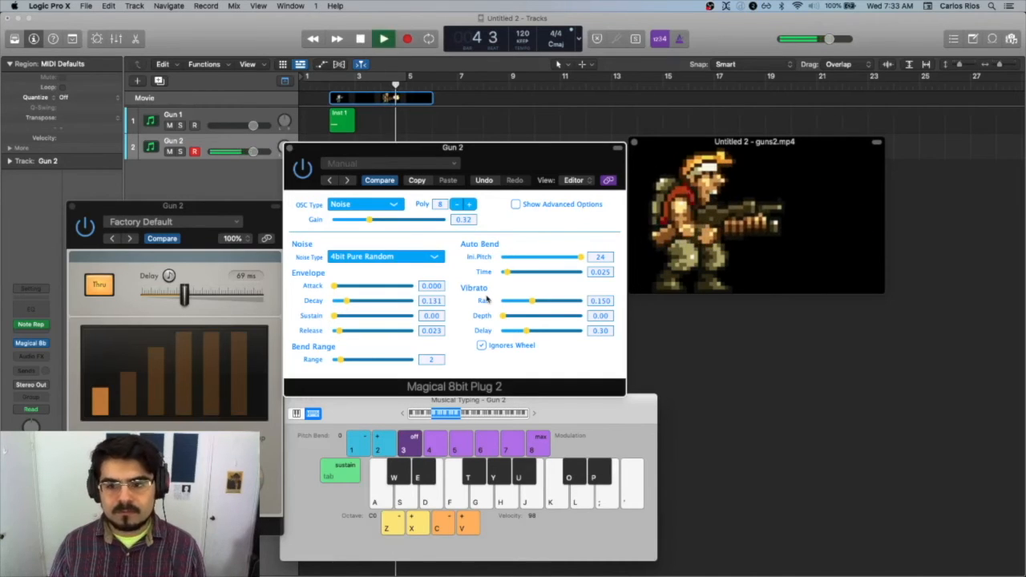
click(383, 38)
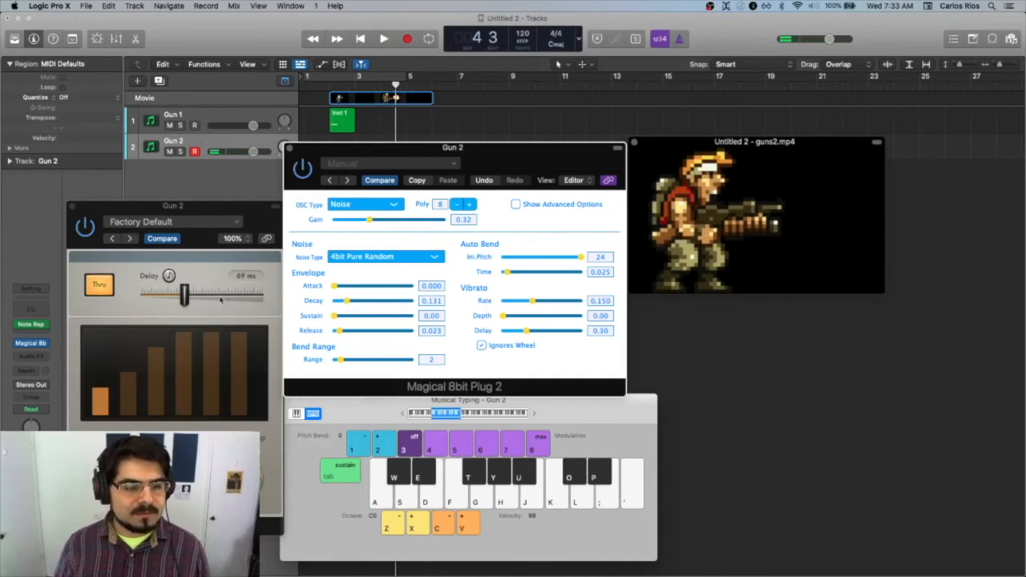
Step: Raise the repeat delay to about 170 ms and play the burst with the animation
drag(168, 295, 196, 295)
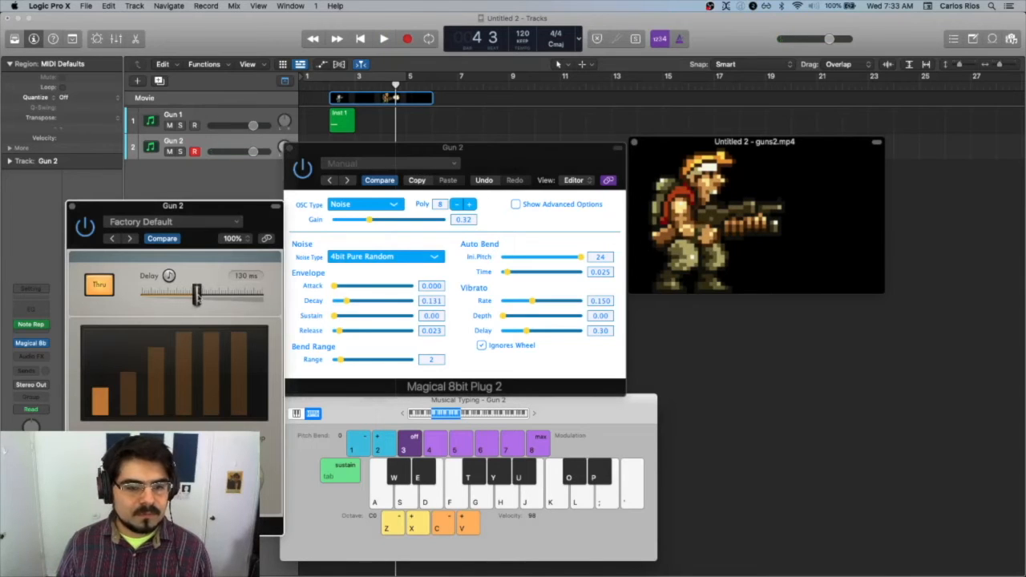
drag(195, 295, 202, 295)
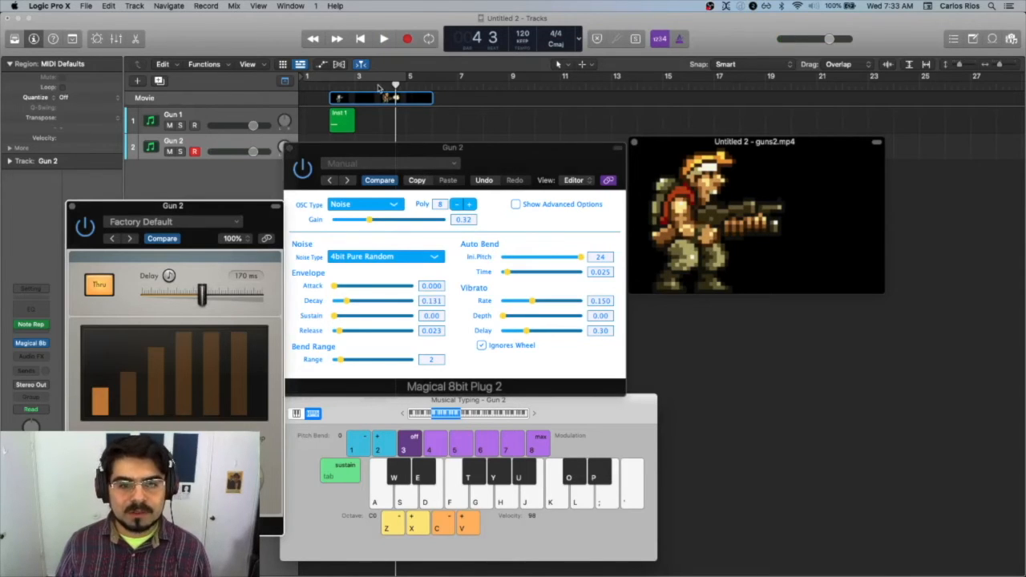
click(383, 38)
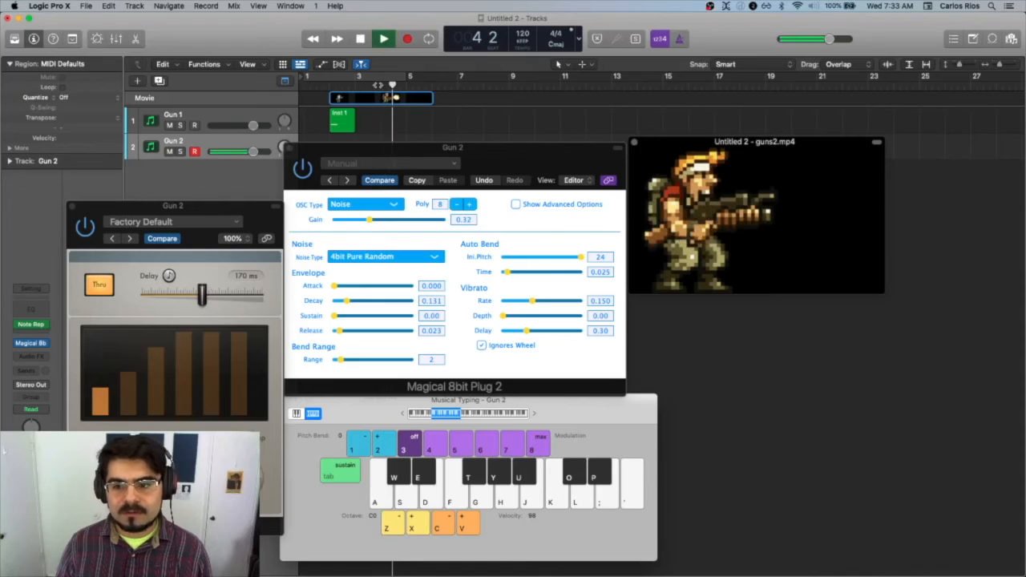
click(383, 38)
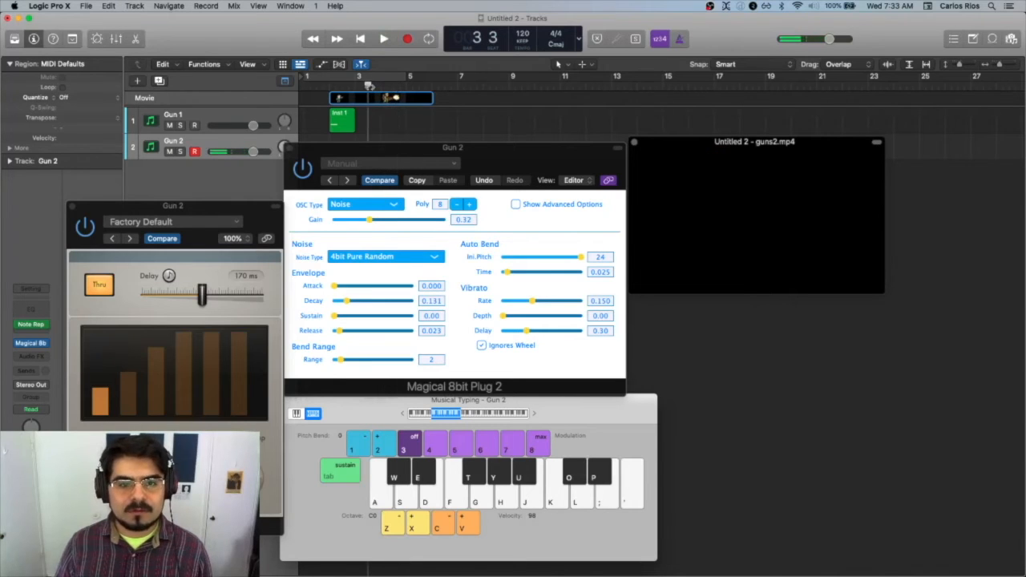
click(383, 38)
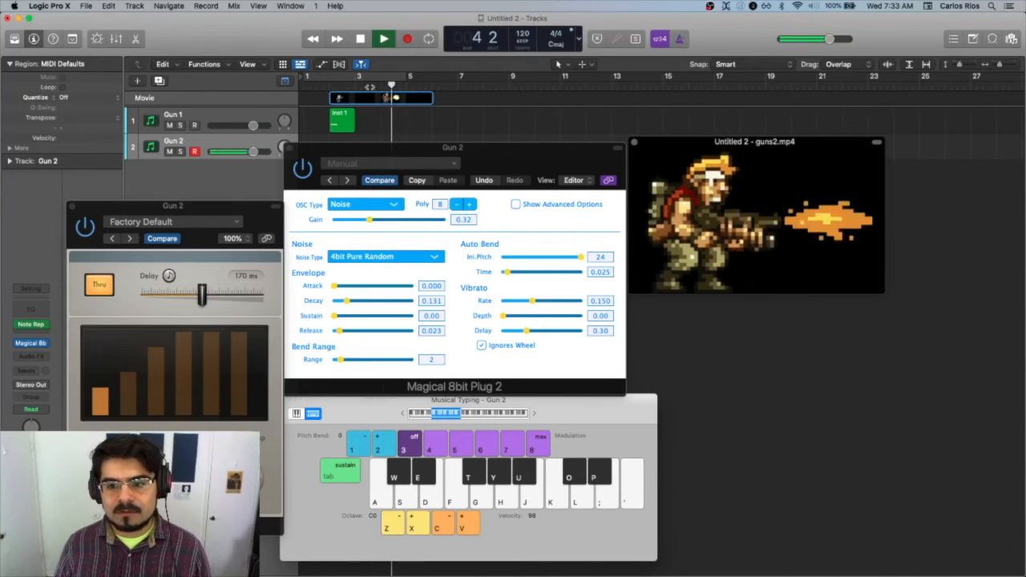
click(383, 38)
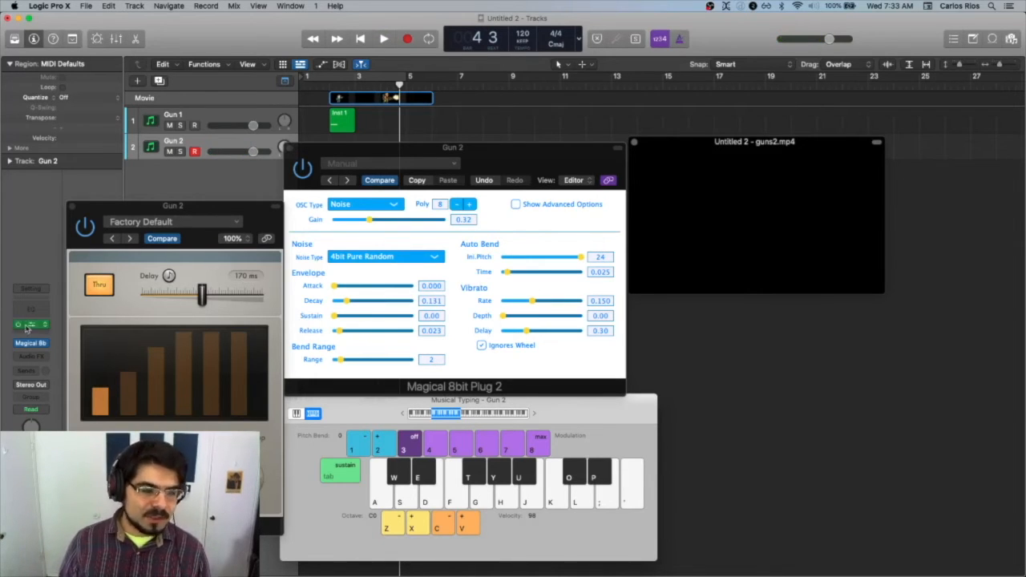
Step: Compare with Gun 1, then shorten Gun 2's decay, lower bend start to 8 and set repeat delay to 140 ms; start recording
click(30, 324)
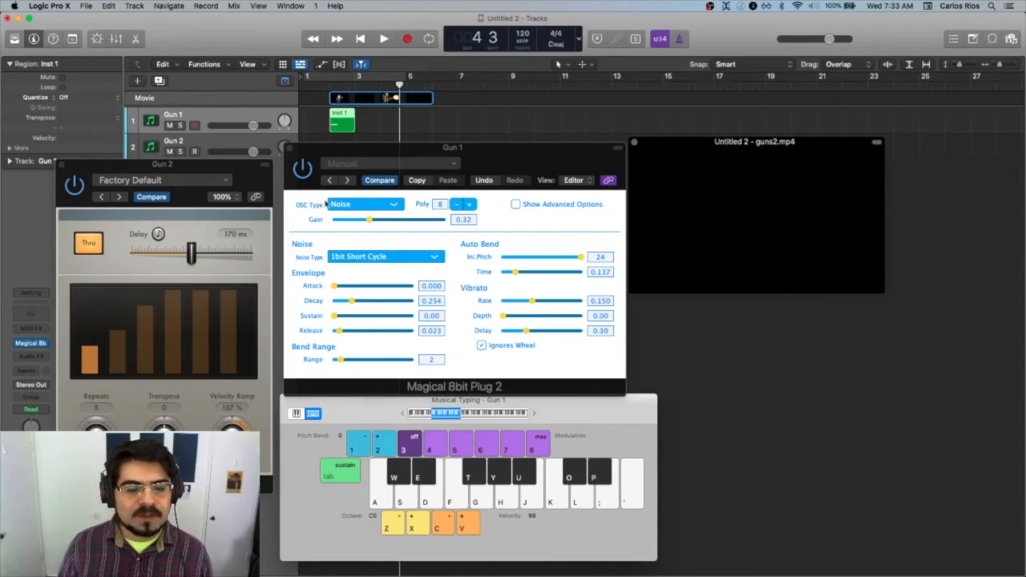
click(384, 256)
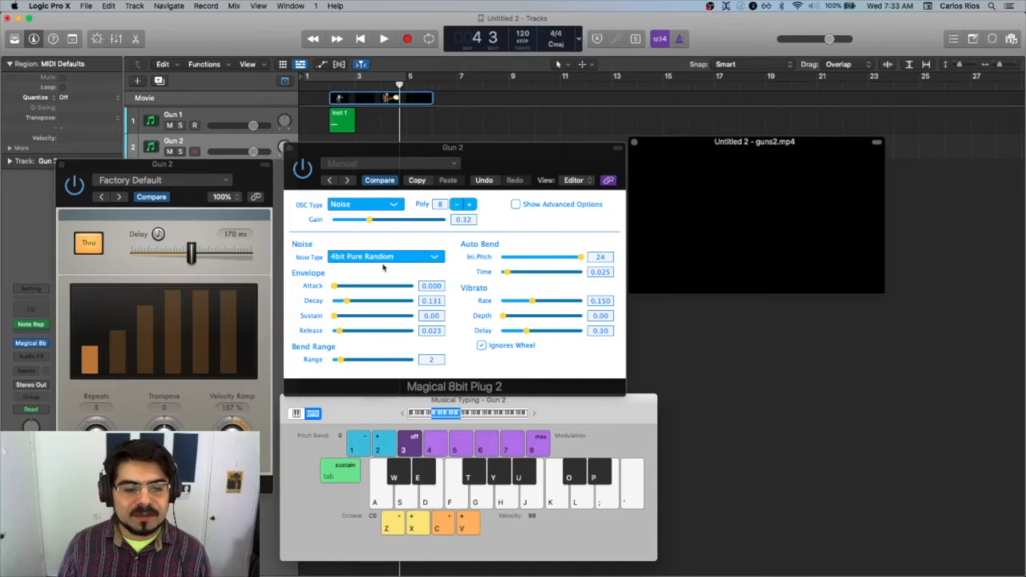
mouse_move(398, 269)
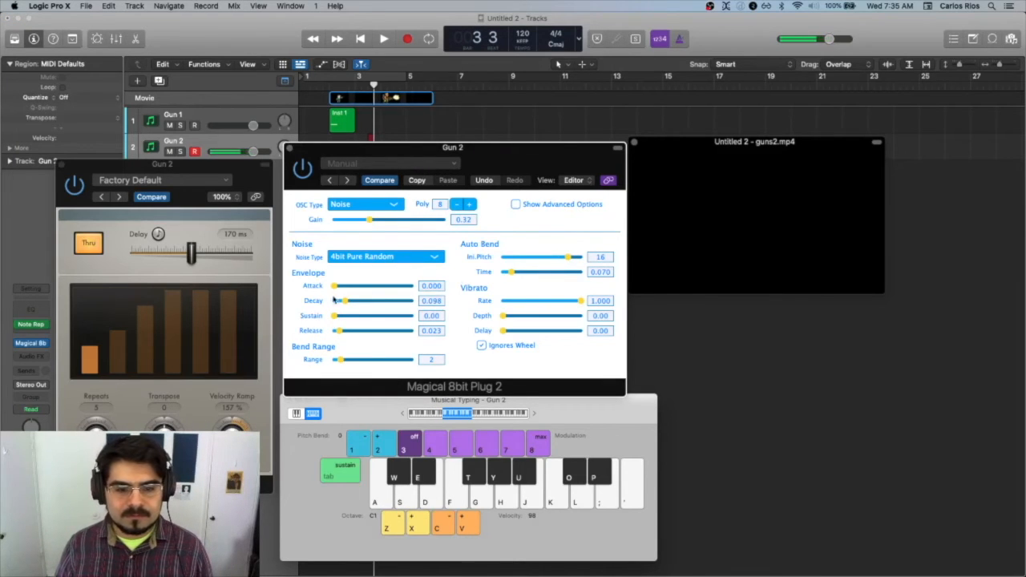
drag(344, 301, 342, 301)
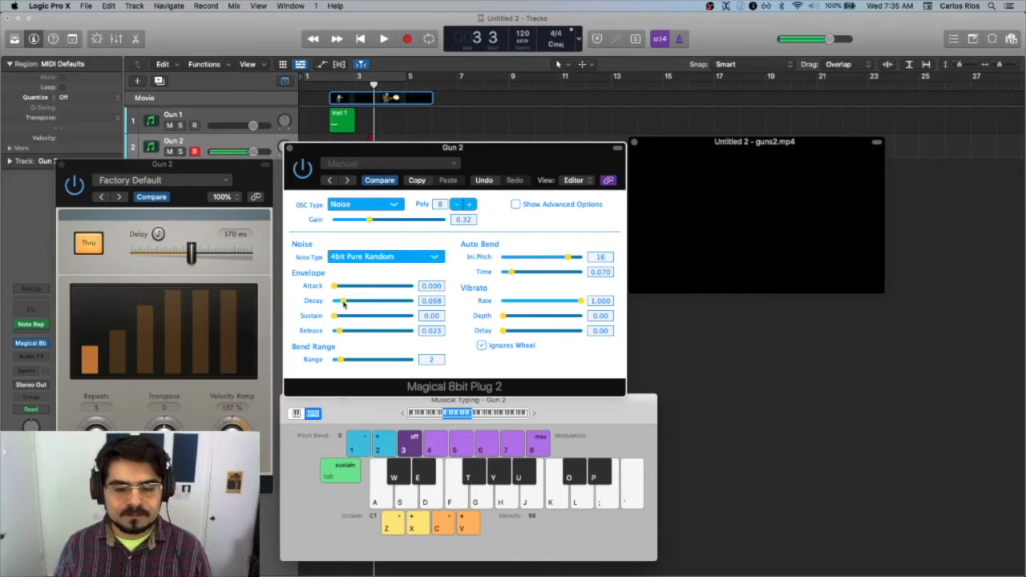
drag(564, 256, 553, 257)
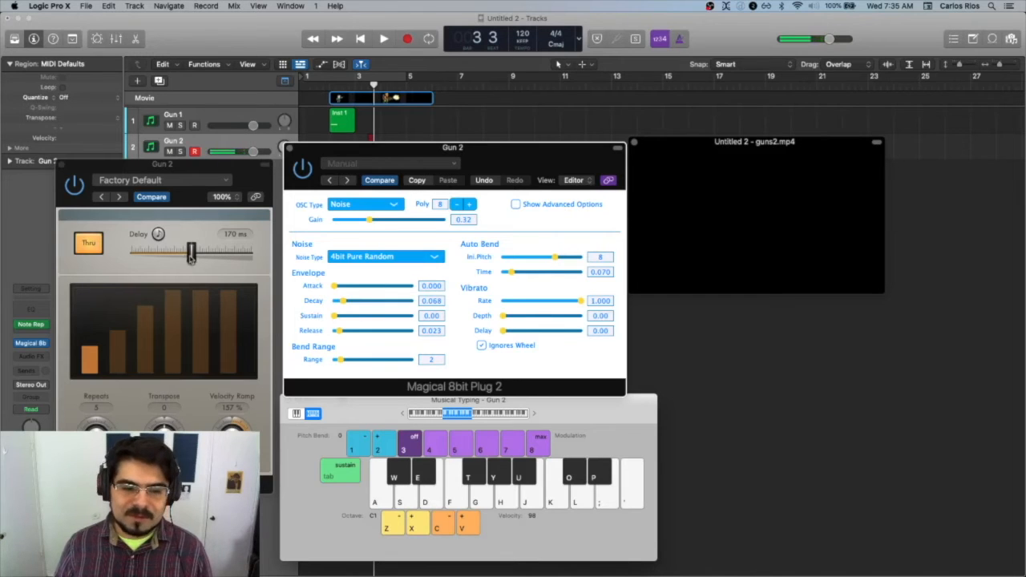
drag(192, 250, 184, 255)
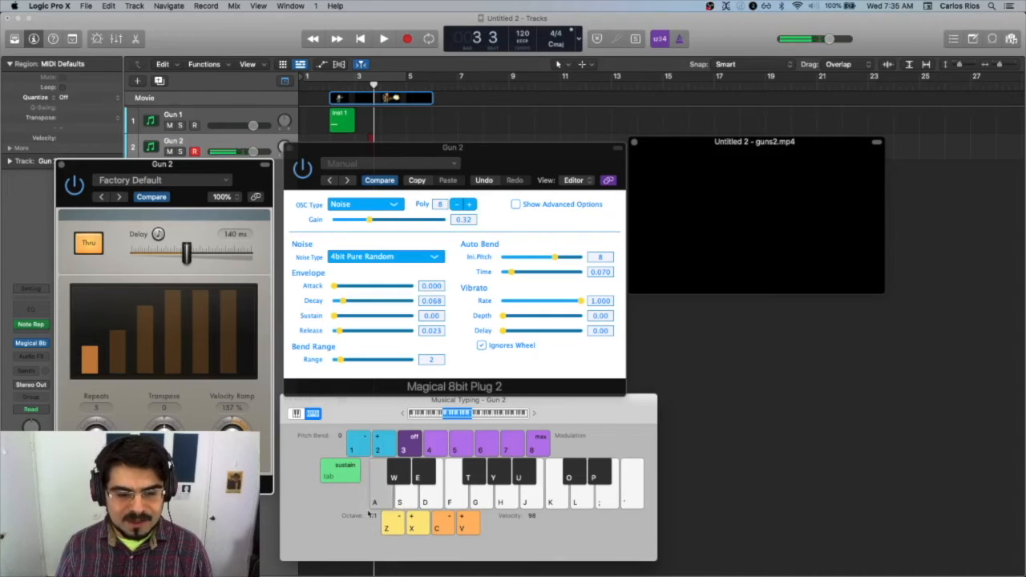
click(383, 39)
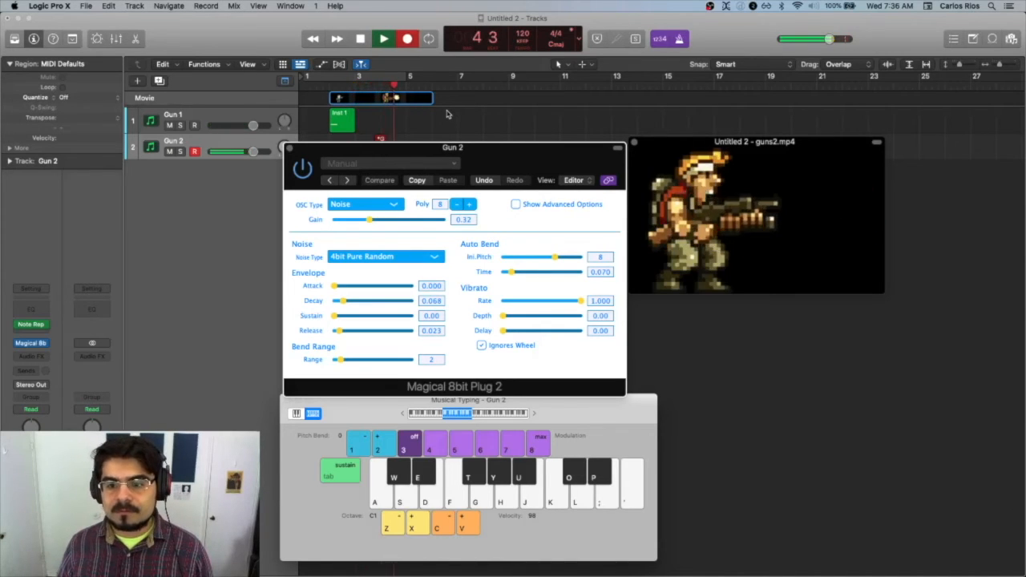
Step: Stop recording the Gun 2 burst region and close the plugin windows
click(383, 39)
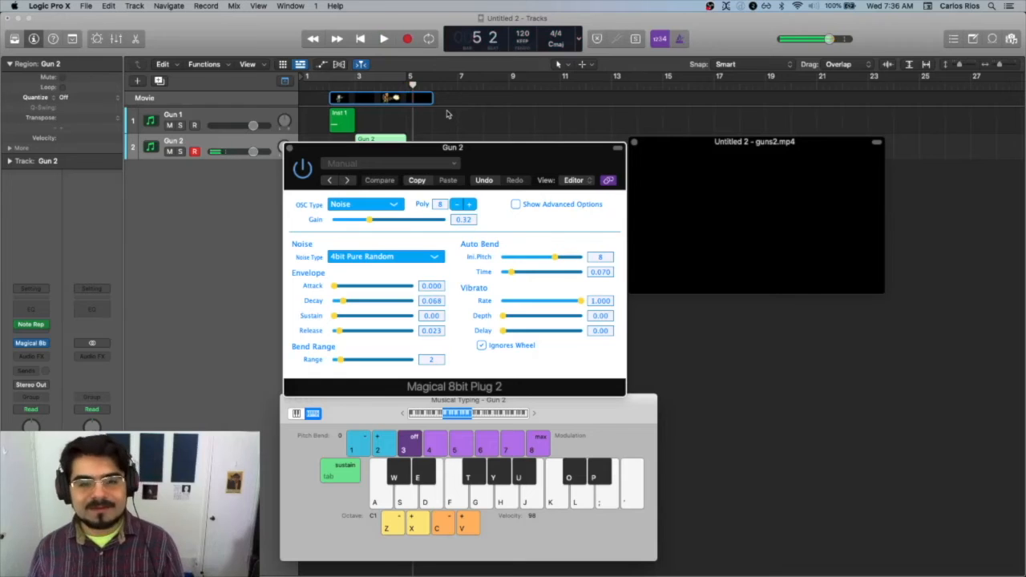
mouse_move(439, 186)
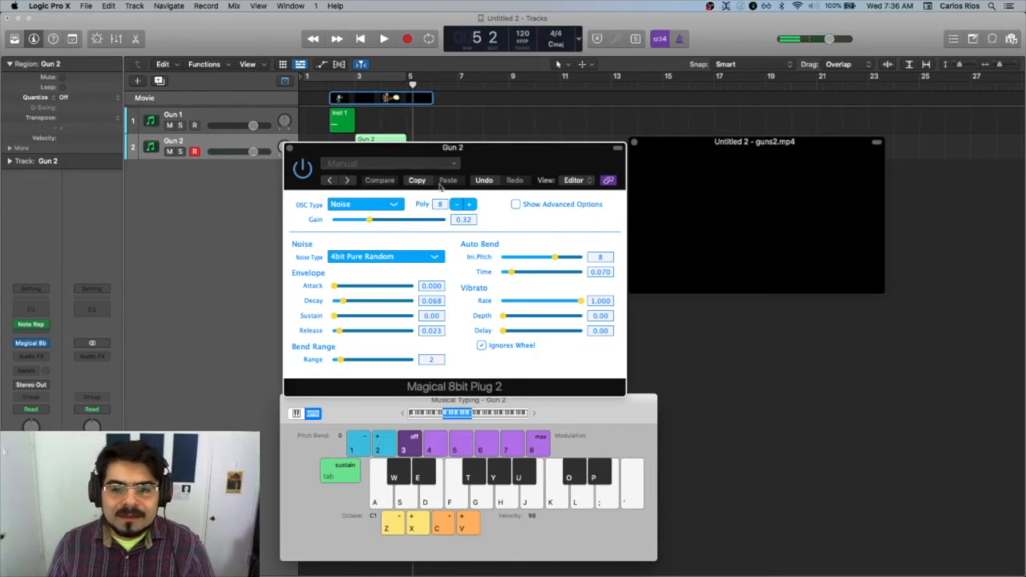
drag(369, 220, 377, 220)
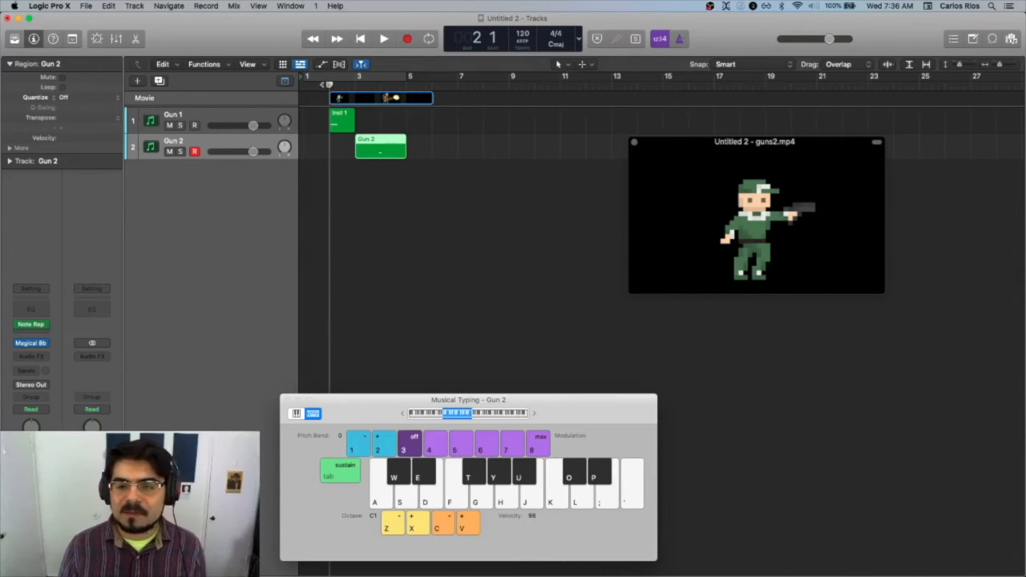
click(383, 39)
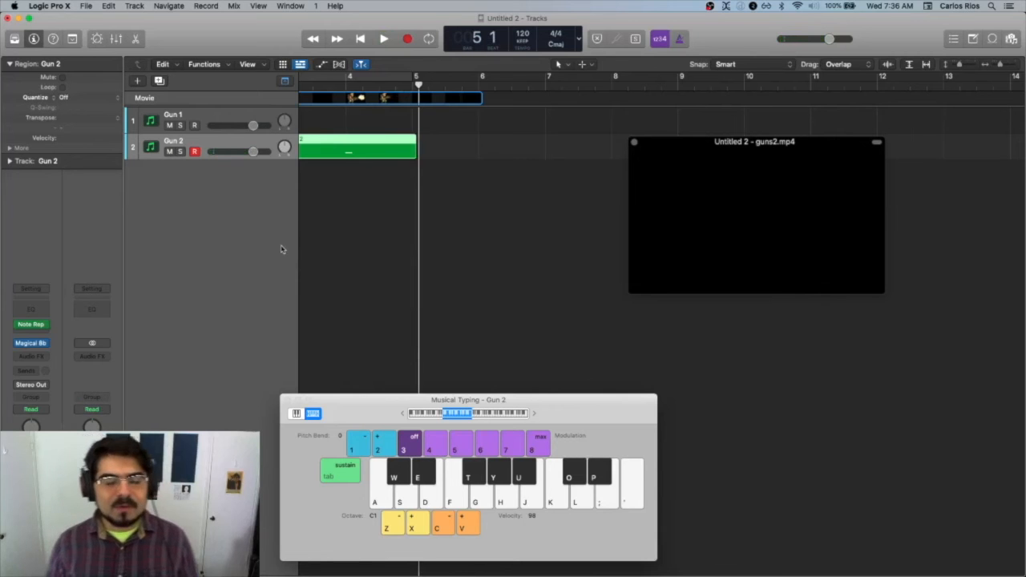
Step: Create a new track and Option-drag the Inst 1 single-shot region onto track 2, checking the note in the Piano Roll
click(173, 119)
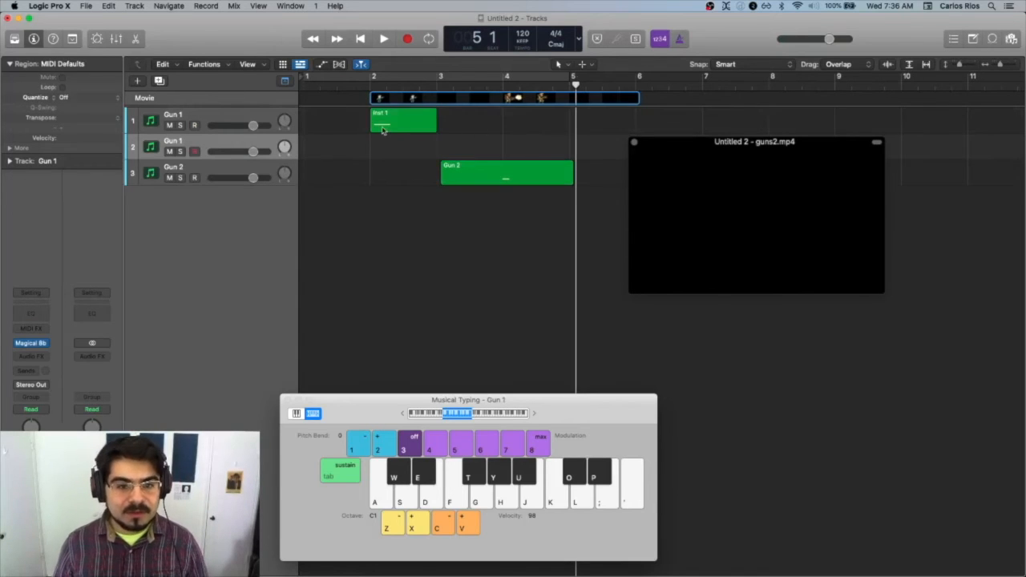
drag(401, 120, 401, 148)
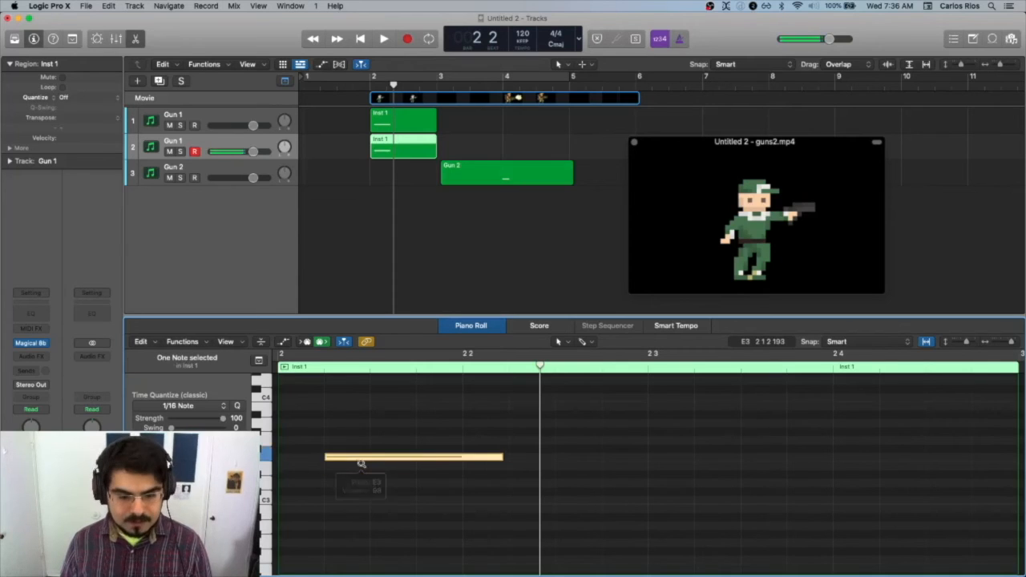
drag(413, 457, 413, 440)
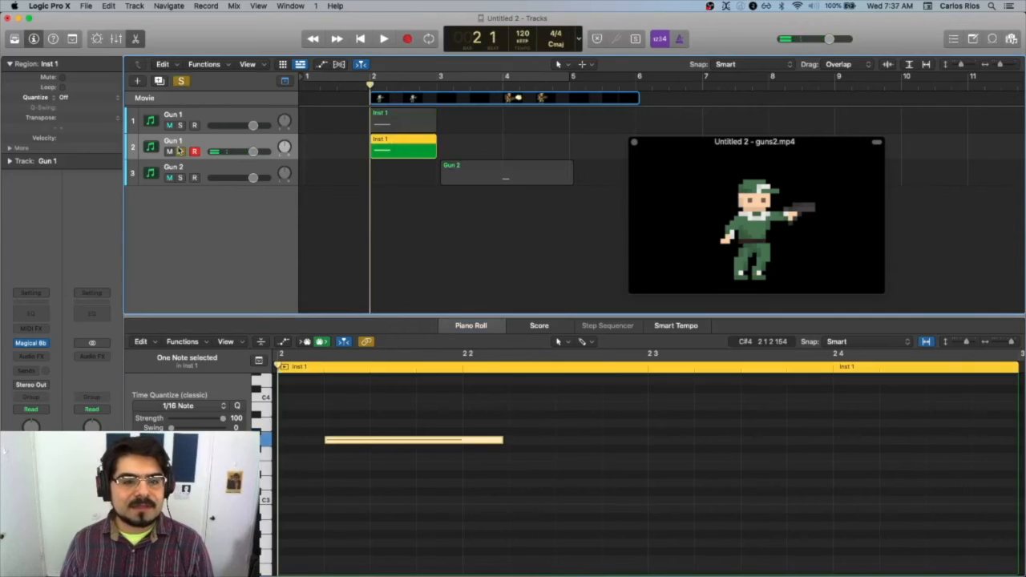
click(383, 38)
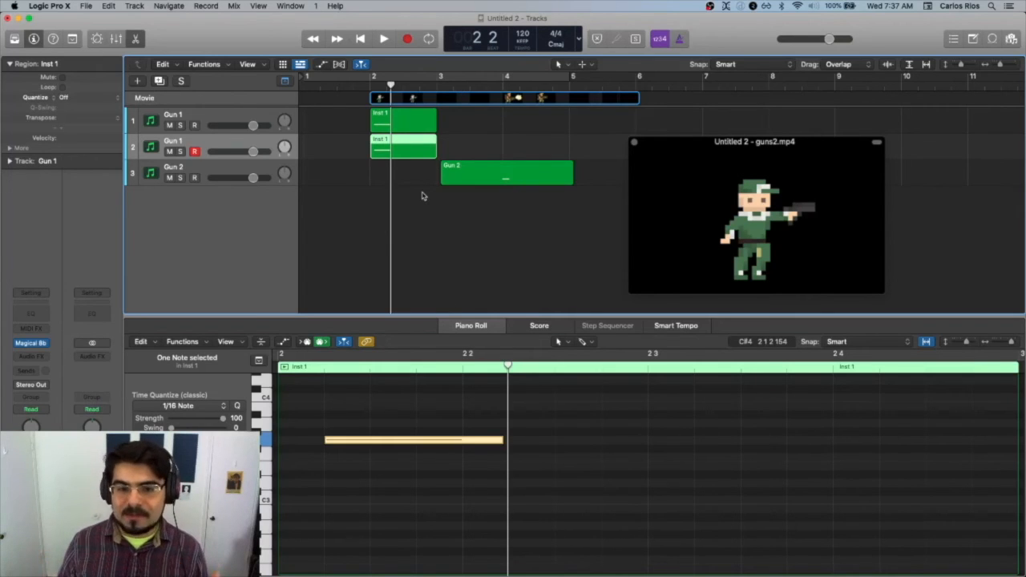
mouse_move(478, 212)
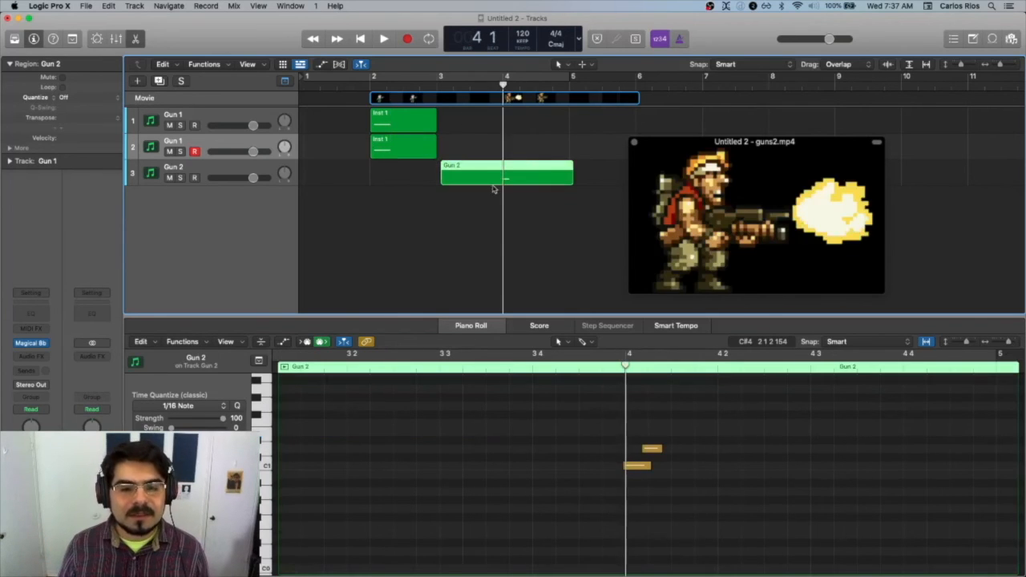
Step: Preview the burst, raise its notes in pitch and Option-drag copies to lower pitches such as F#2
click(383, 38)
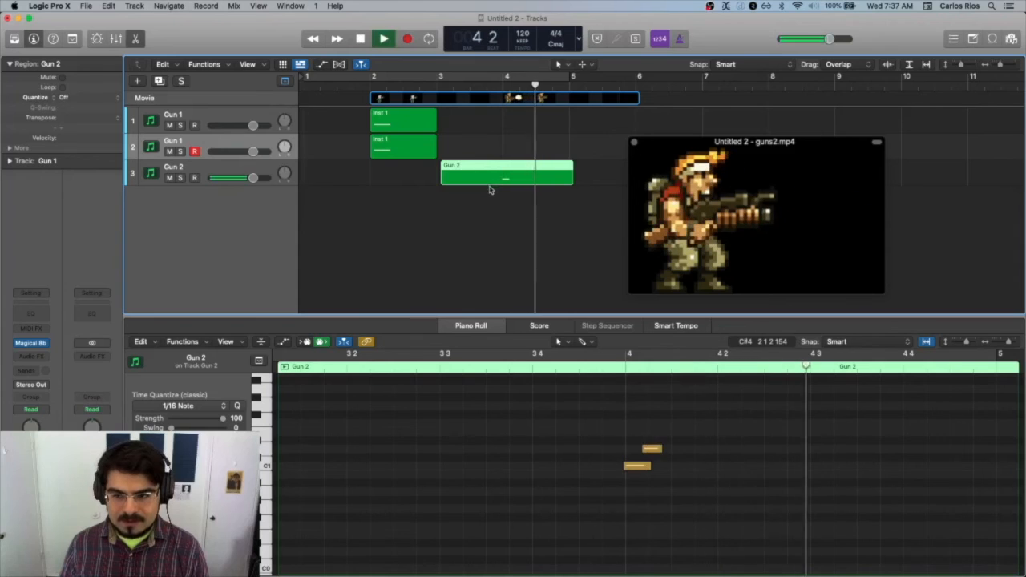
click(383, 39)
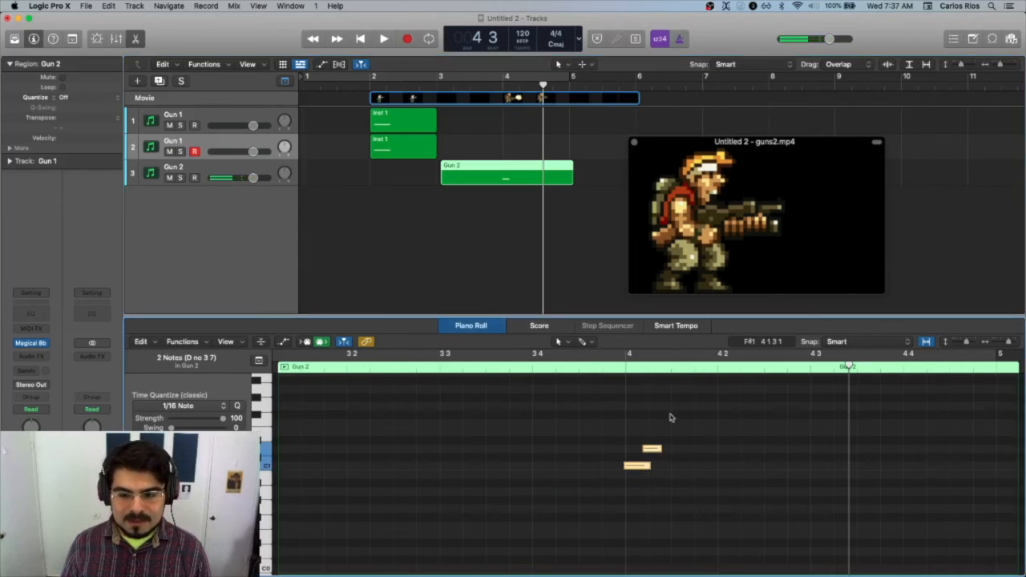
drag(638, 466, 638, 410)
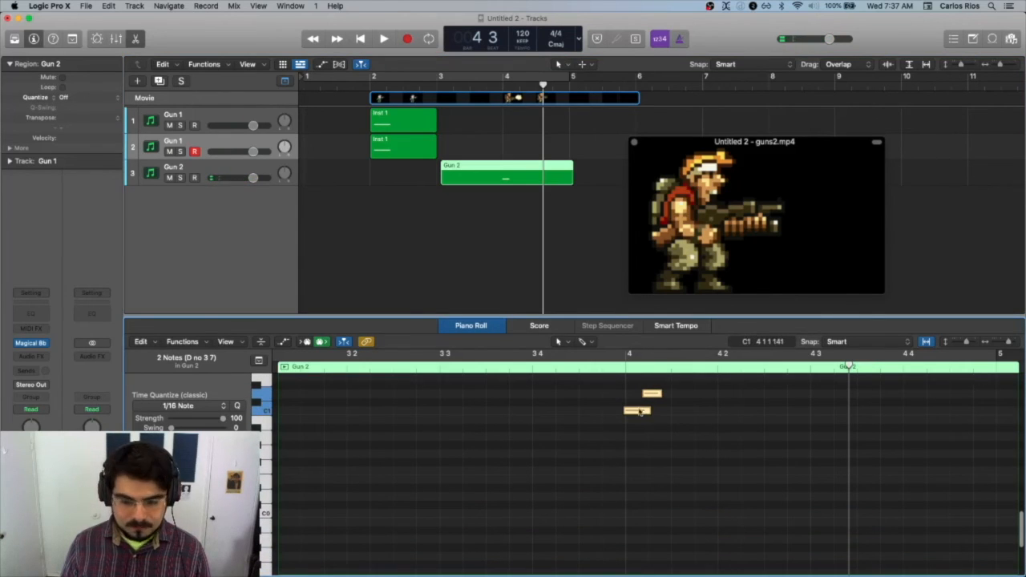
drag(651, 393, 647, 510)
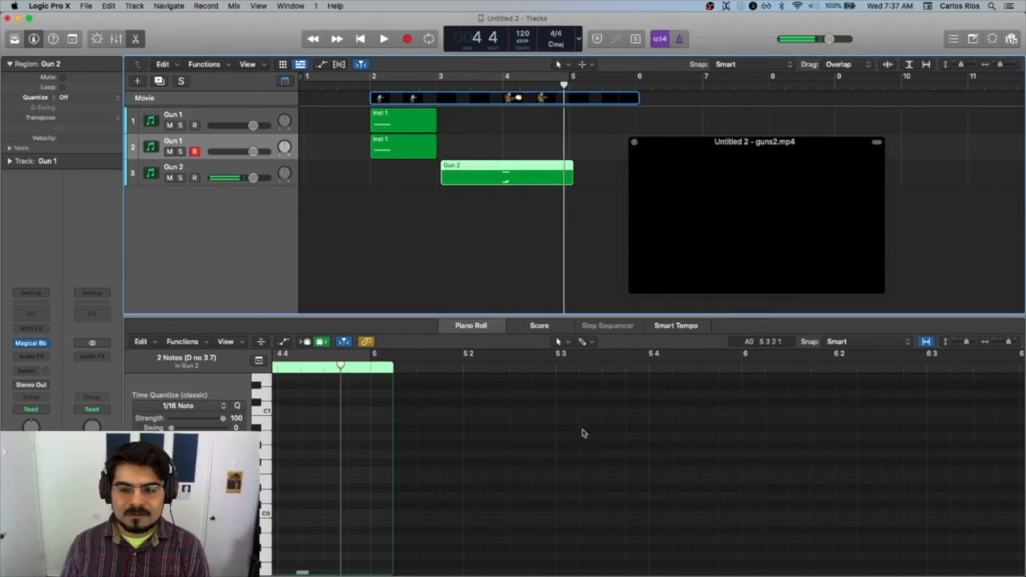
click(383, 39)
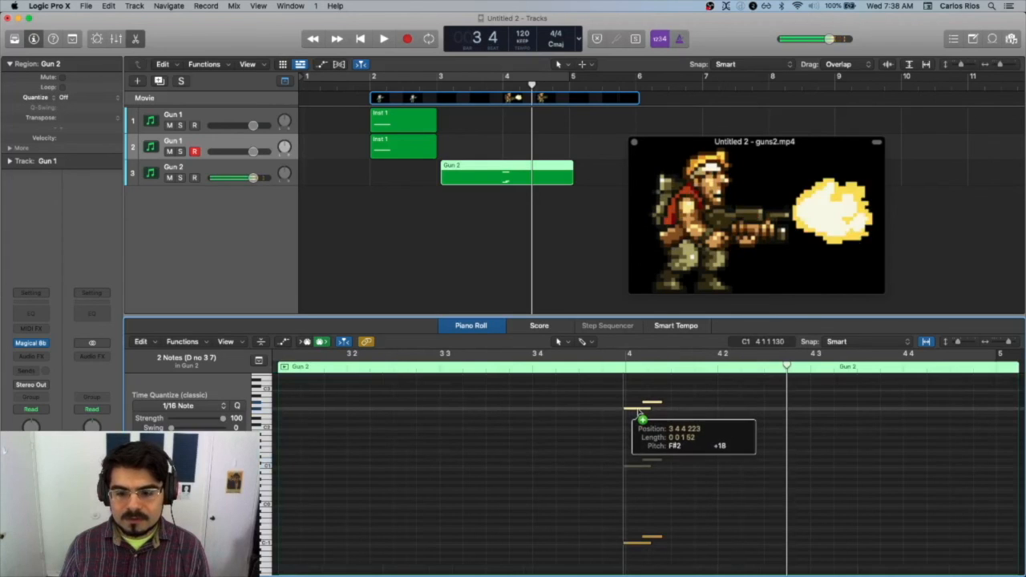
click(383, 38)
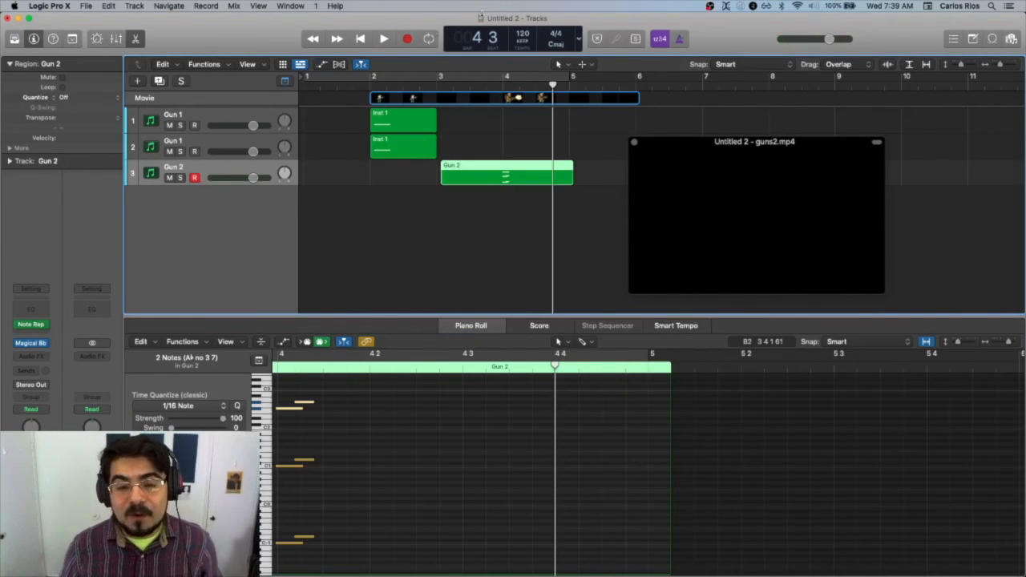
mouse_move(537, 290)
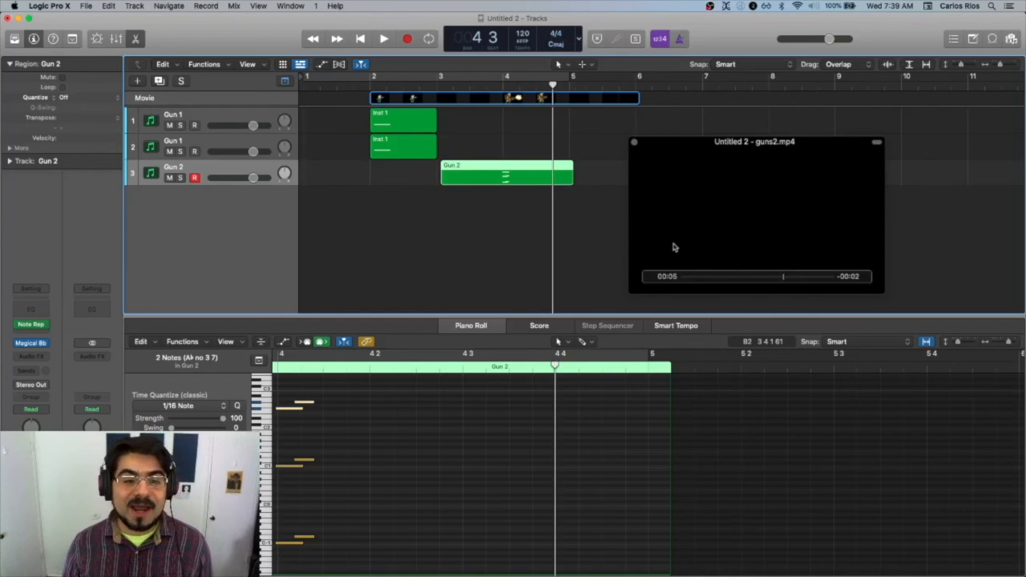
mouse_move(744, 182)
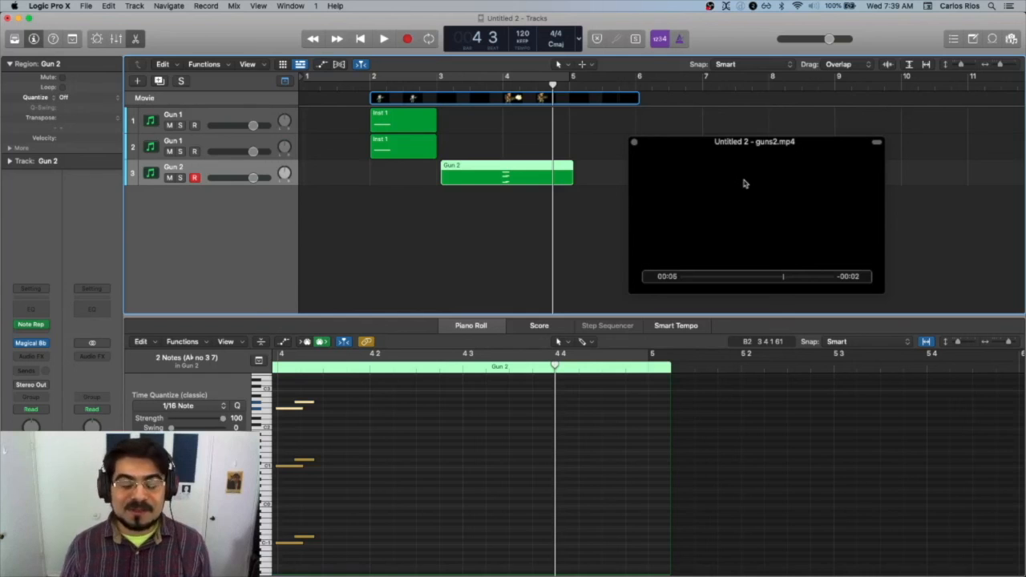
mouse_move(729, 173)
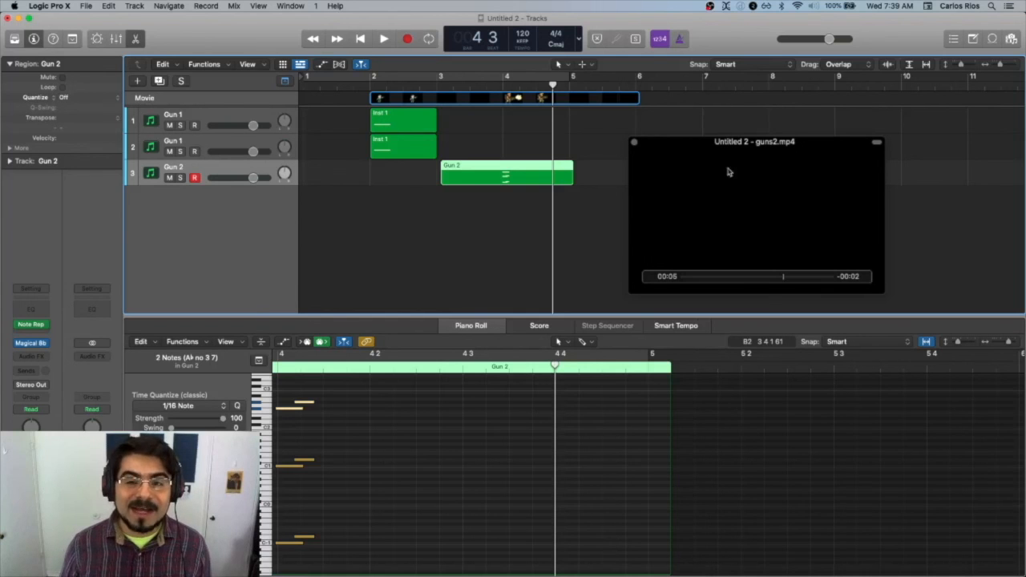